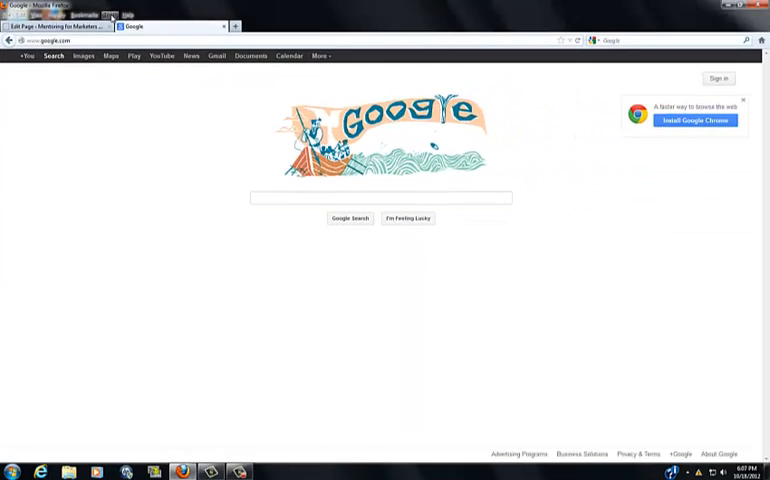
# - Search the Add-ons Manager for 'fireftp' from the Tools menu
pyautogui.click(252, 64)
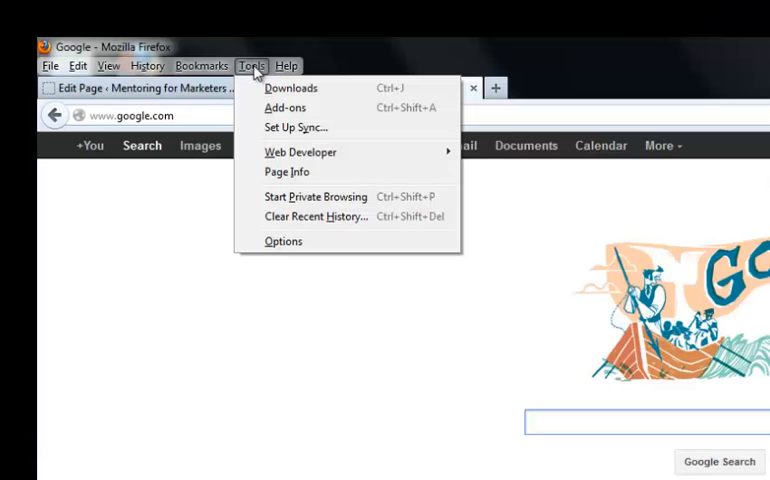
pyautogui.moveTo(256, 76)
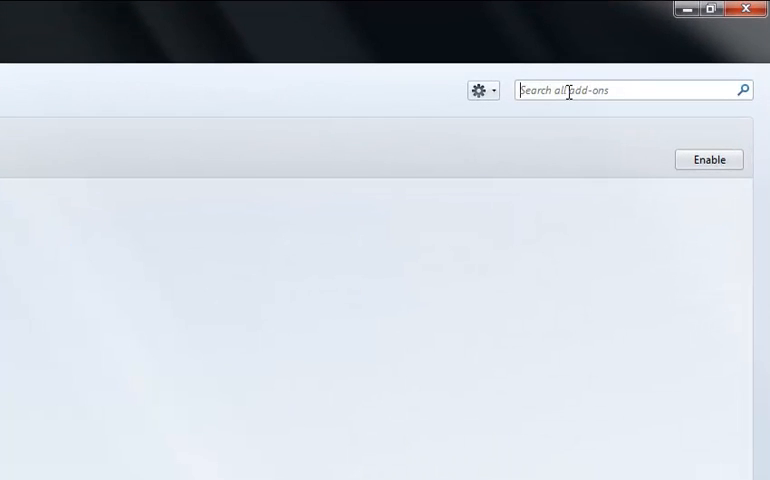
pyautogui.write('f')
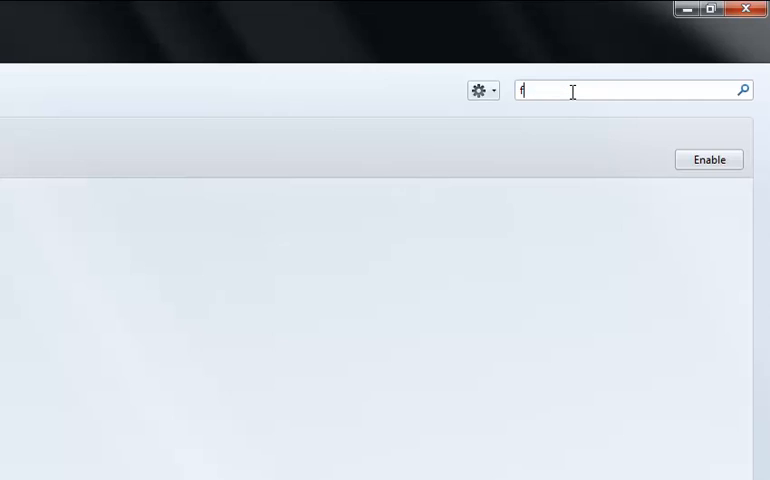
pyautogui.write('ireft')
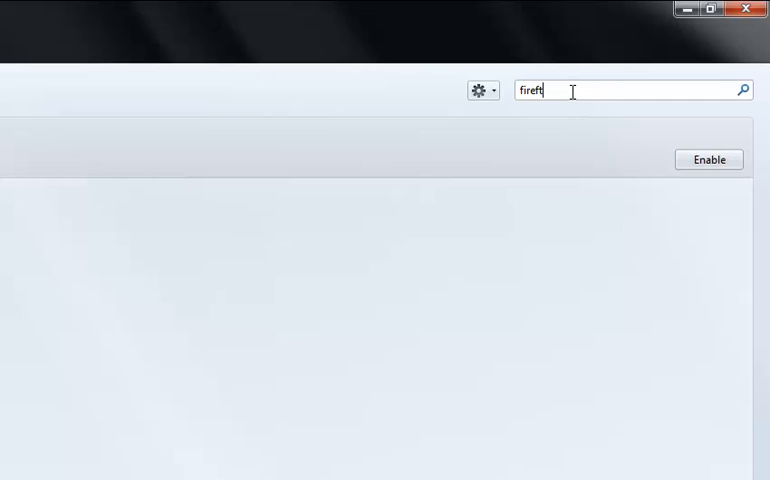
pyautogui.write('p')
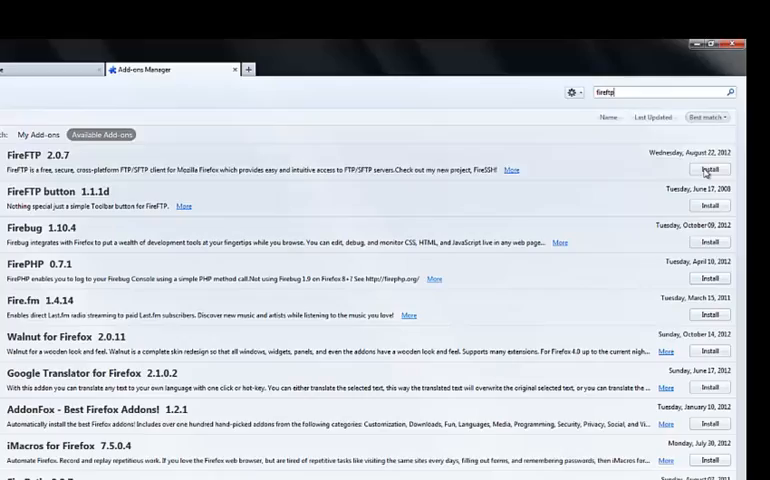
# - Install the FireFTP add-on and restart Firefox to finish
pyautogui.click(710, 168)
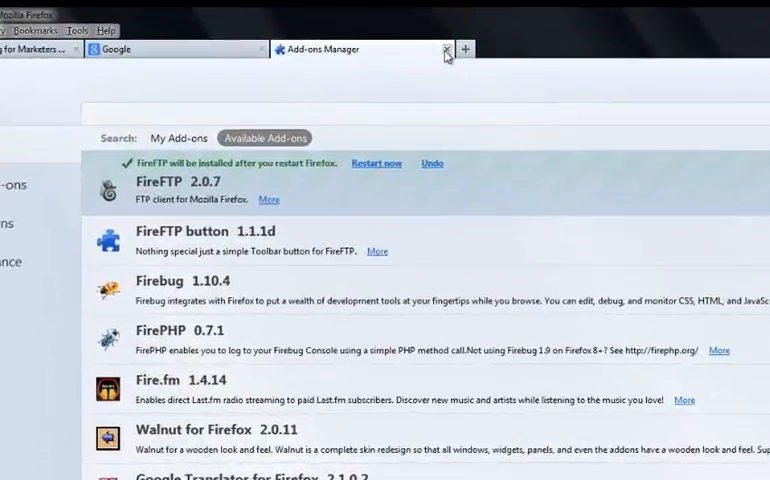
pyautogui.click(440, 48)
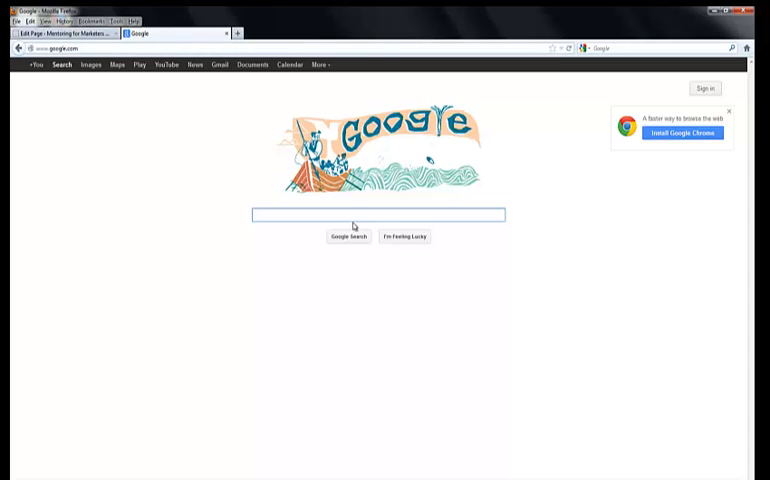
# - Reveal the Web Developer tools list, now including FireFTP
pyautogui.click(378, 214)
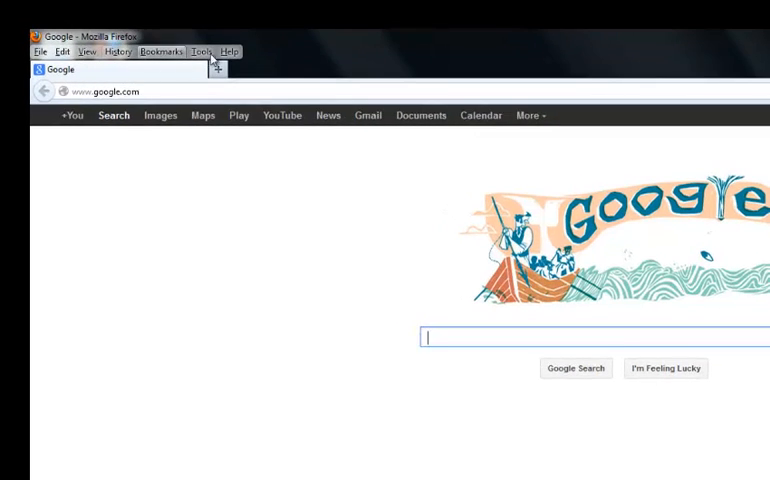
pyautogui.click(202, 52)
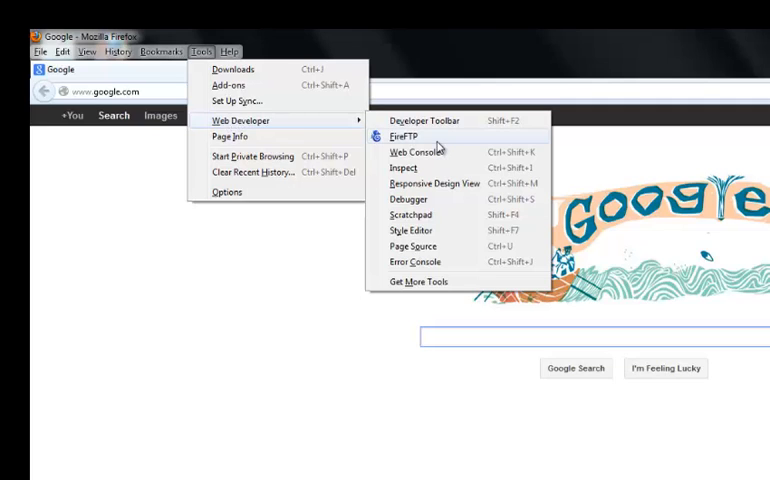
pyautogui.moveTo(420, 140)
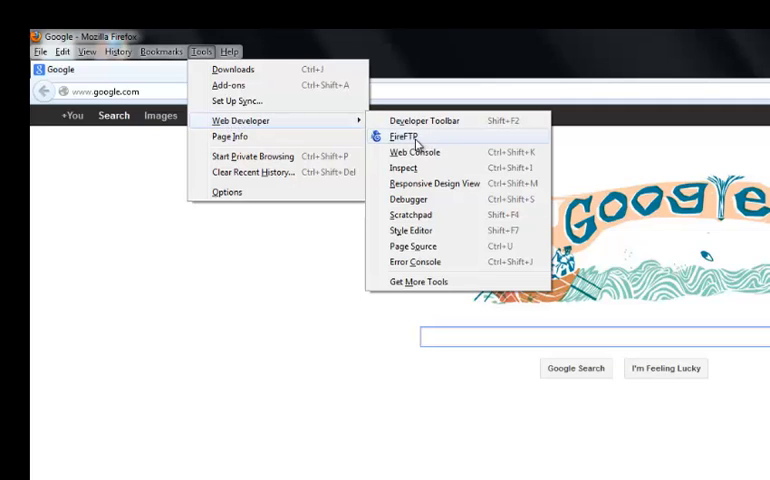
# - Launch FireFTP in its own tab and expand the FTP accounts list
pyautogui.click(402, 136)
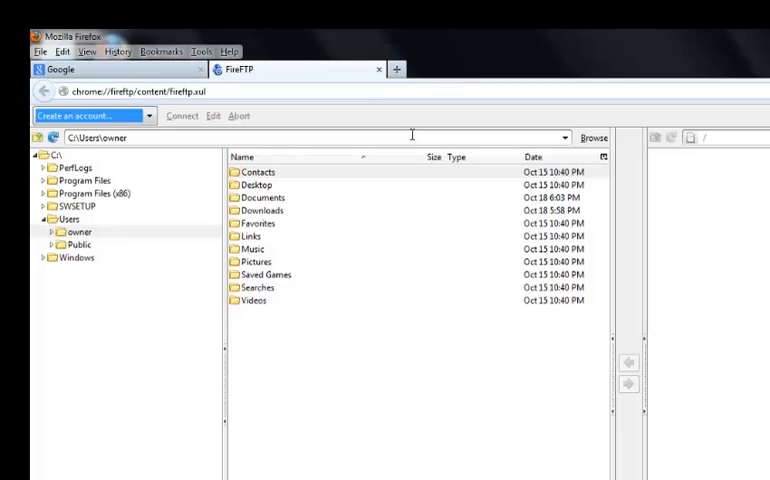
pyautogui.moveTo(512, 384)
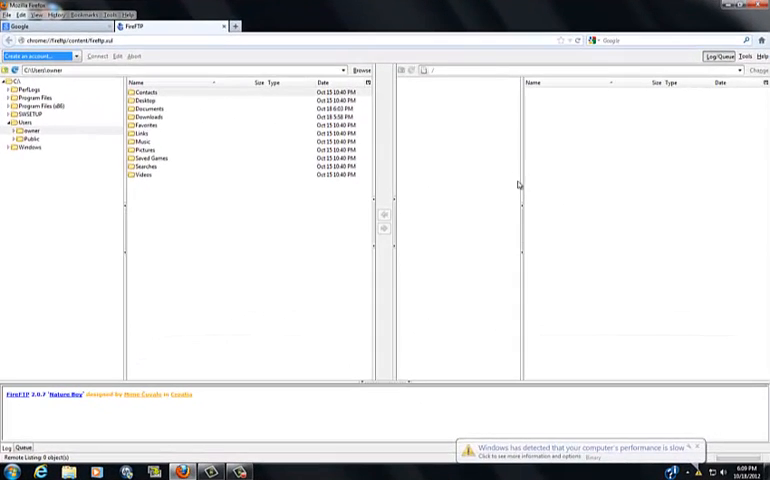
pyautogui.moveTo(596, 180)
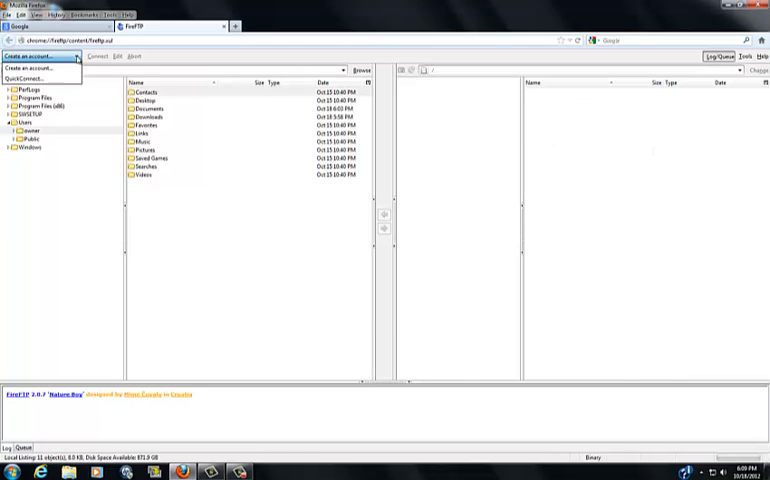
pyautogui.click(30, 68)
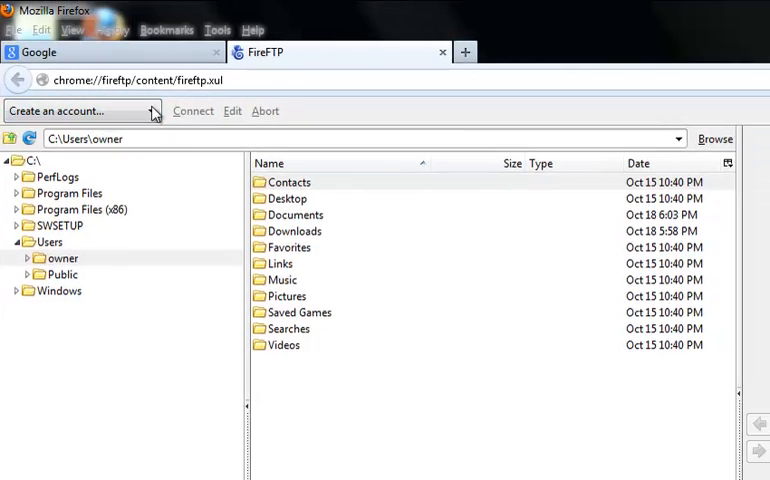
# - Create a new FTP account named Onlinesuccessnow
pyautogui.click(76, 112)
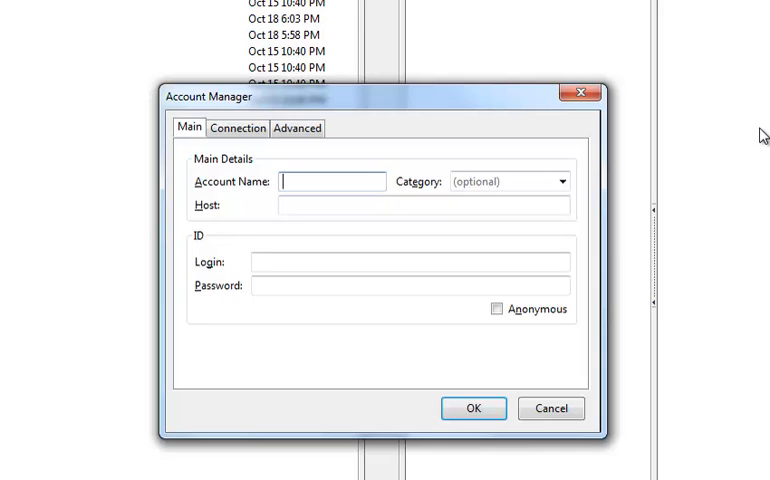
pyautogui.write('O')
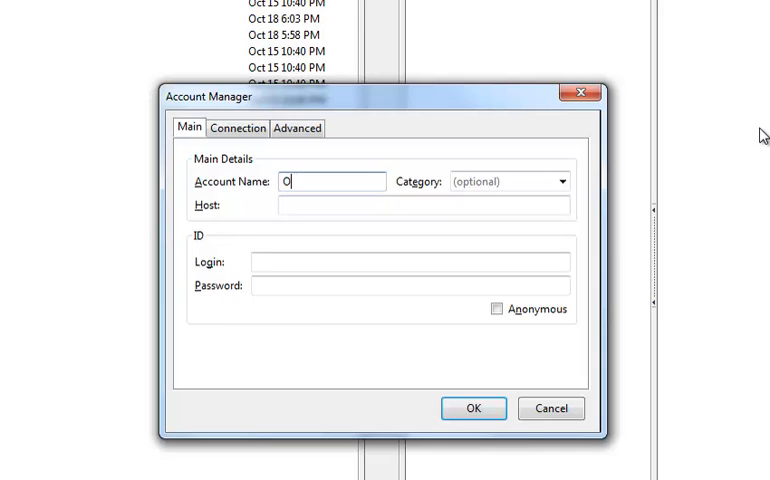
pyautogui.write('nlin')
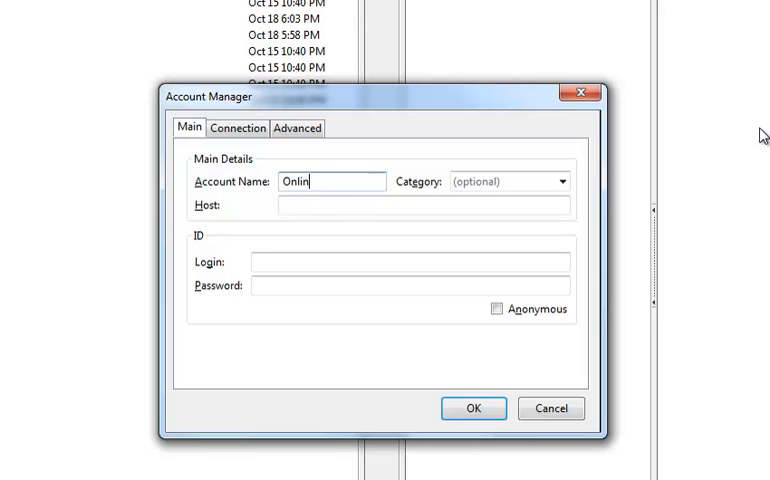
pyautogui.write('su')
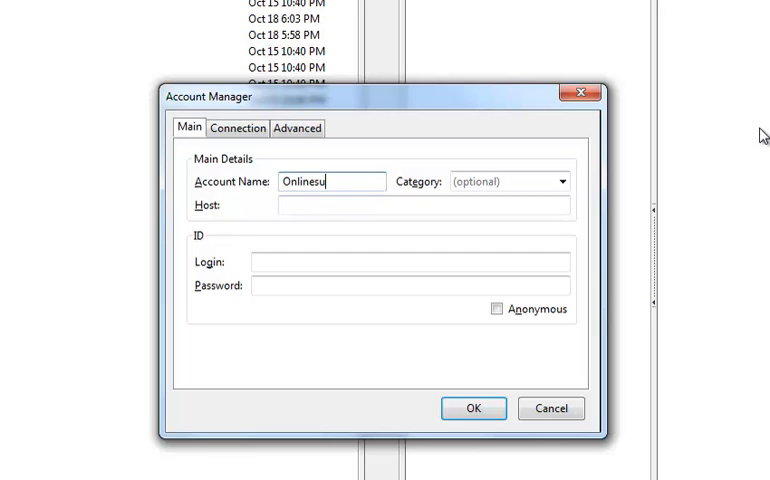
pyautogui.write('ccess')
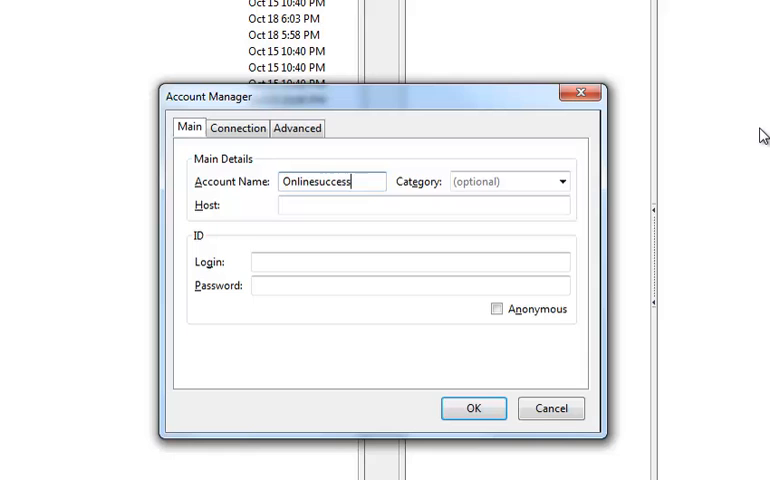
pyautogui.write('now')
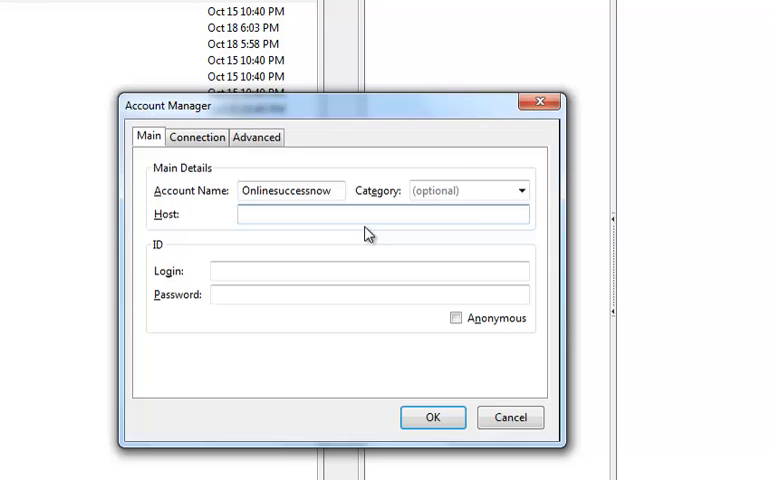
pyautogui.click(384, 214)
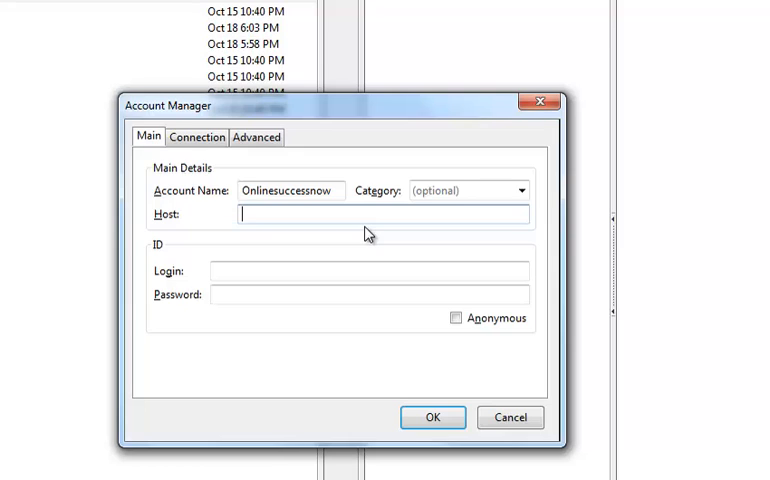
pyautogui.write('www.on')
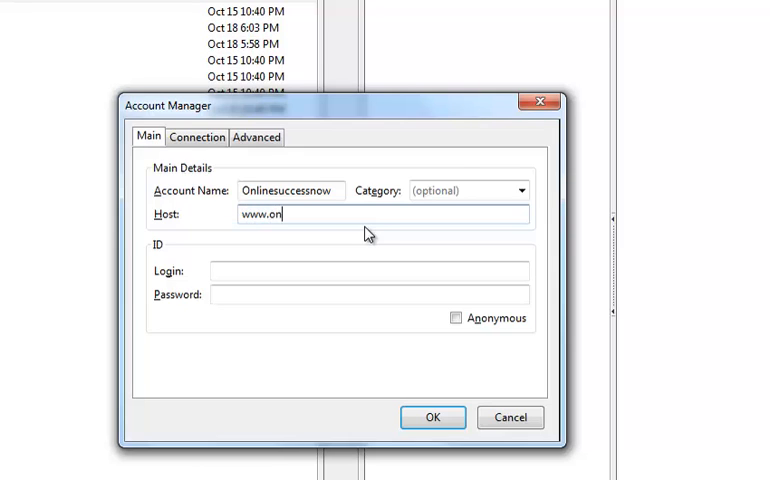
pyautogui.write('linesuccessnow.com')
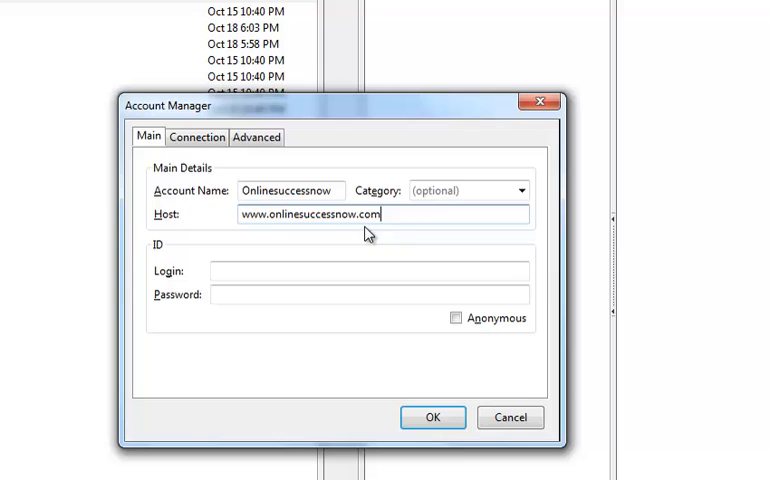
pyautogui.click(368, 270)
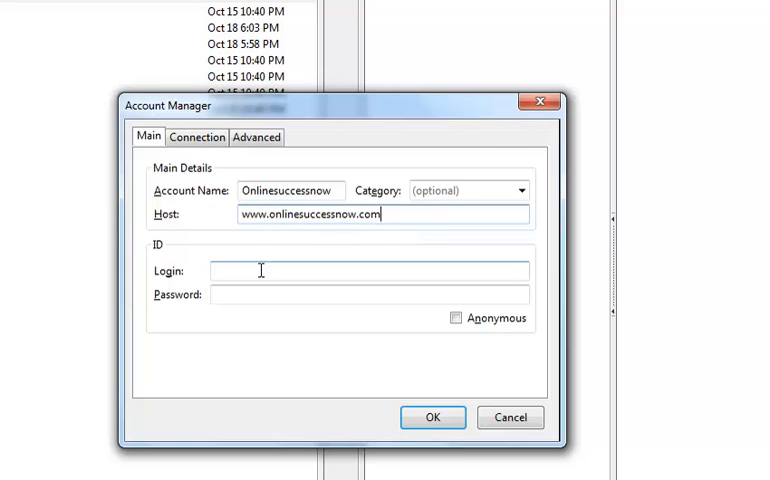
pyautogui.write('hester')
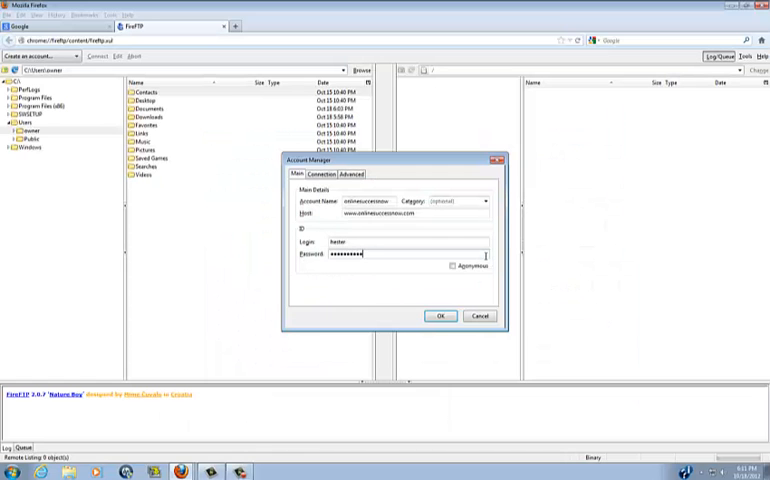
# - Save the account and connect to onlinesuccessnow, listing its root folders
pyautogui.click(440, 316)
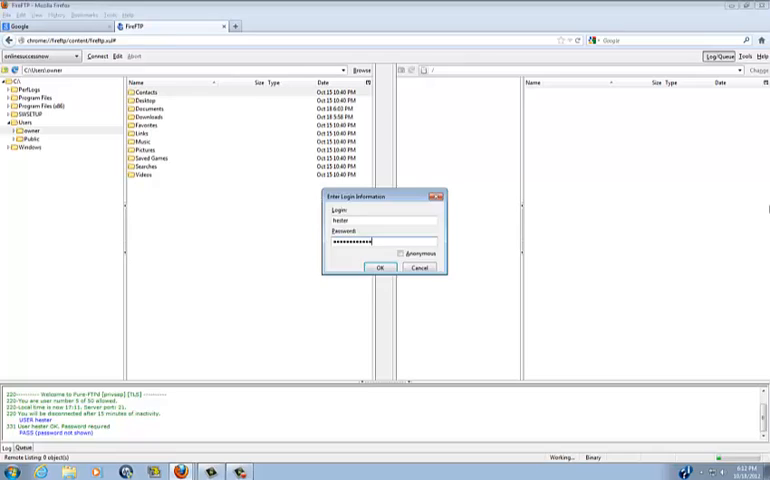
pyautogui.click(378, 268)
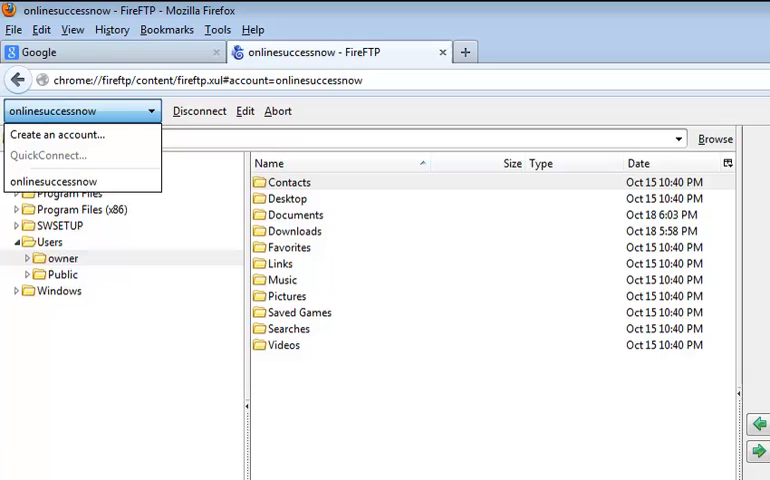
pyautogui.moveTo(312, 84)
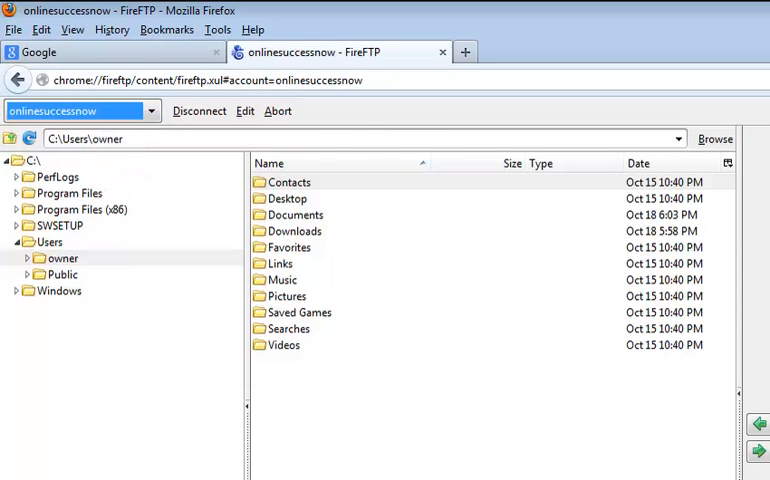
pyautogui.click(198, 112)
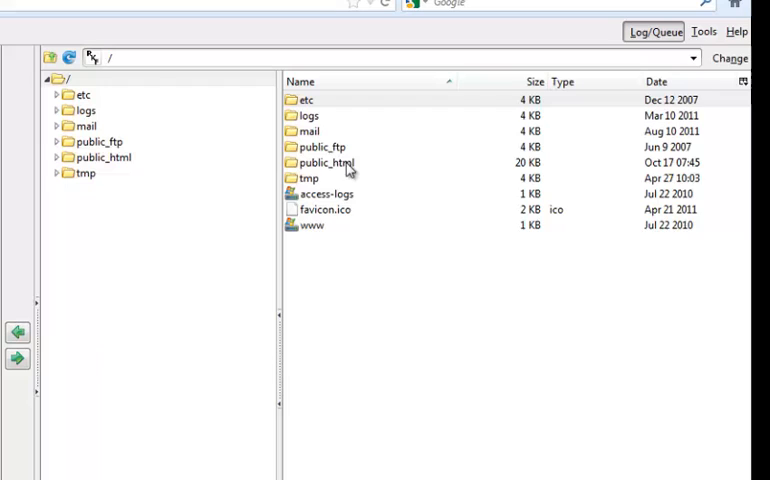
pyautogui.moveTo(328, 176)
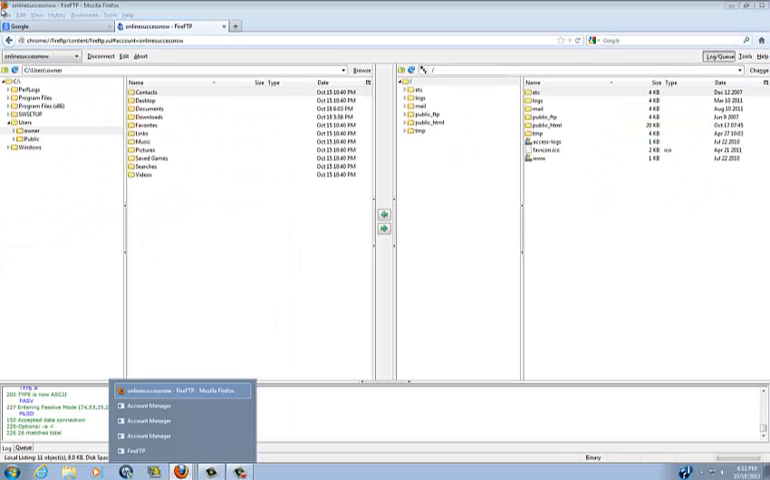
# - Google 'free ftp software' and open the FileZilla home page
pyautogui.click(348, 26)
pyautogui.write('free')
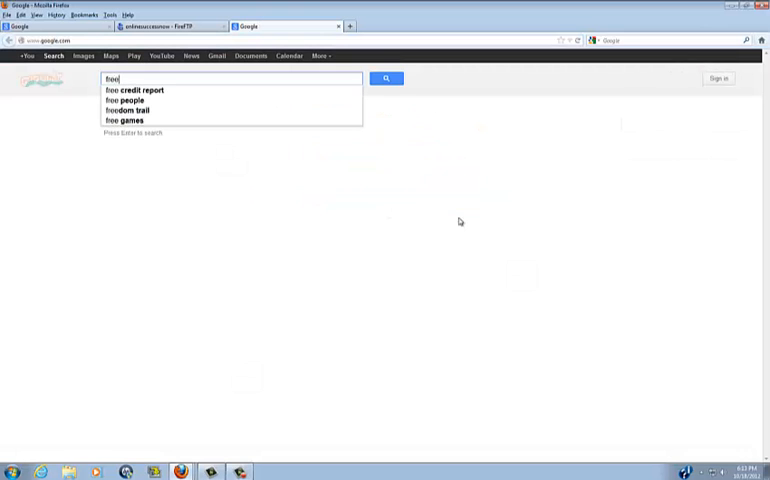
pyautogui.write('ftp software')
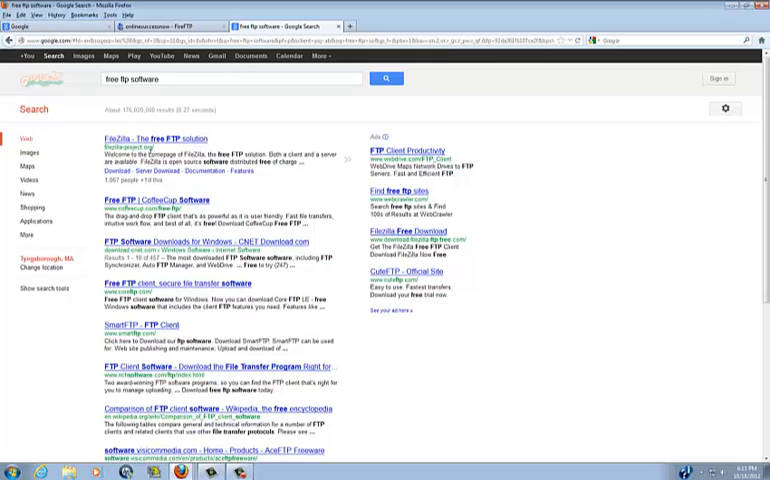
pyautogui.moveTo(142, 138)
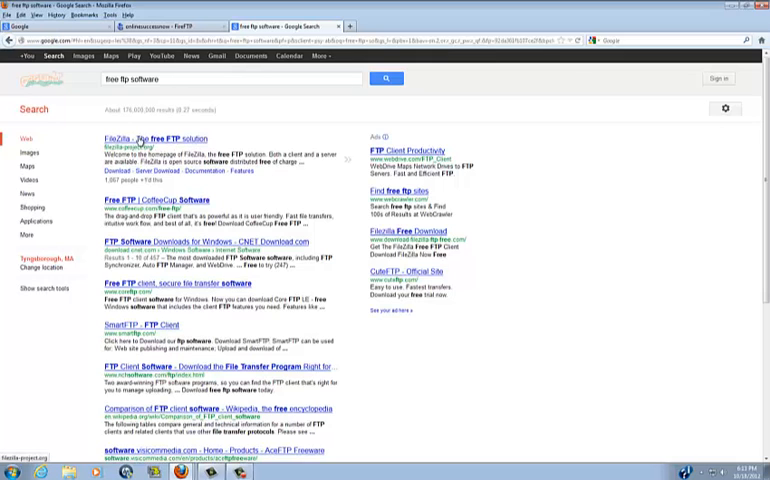
pyautogui.click(146, 138)
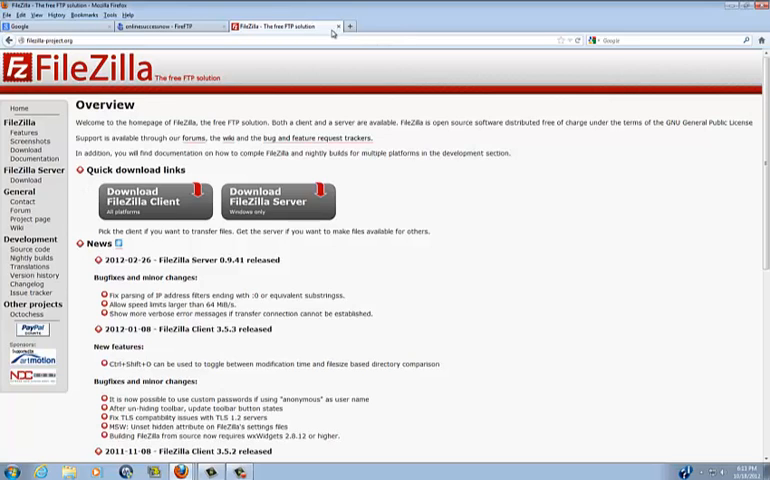
# - Return to FireFTP and open the remote public_html folder
pyautogui.click(180, 26)
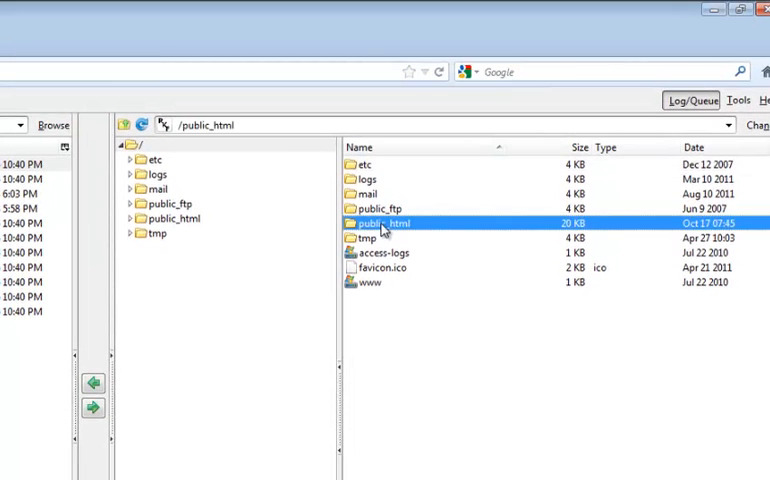
pyautogui.doubleClick(384, 222)
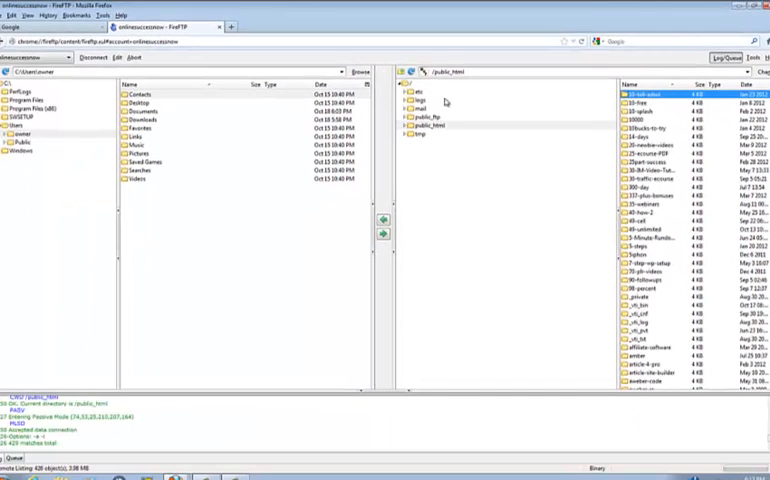
pyautogui.moveTo(436, 128)
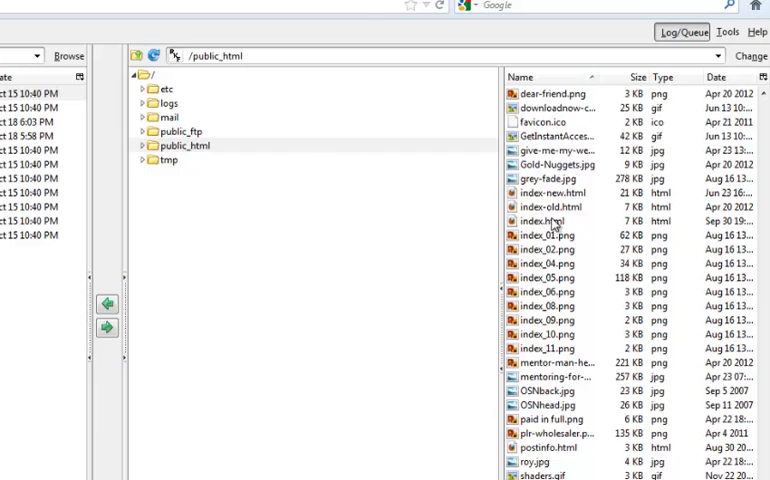
pyautogui.moveTo(544, 224)
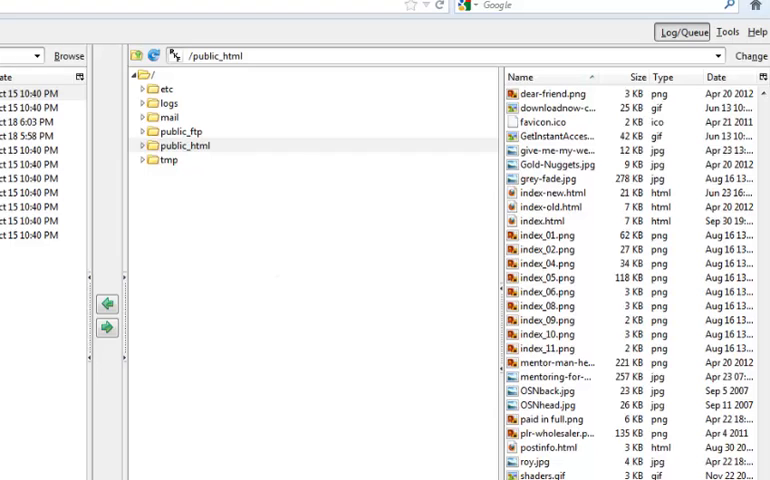
pyautogui.click(178, 40)
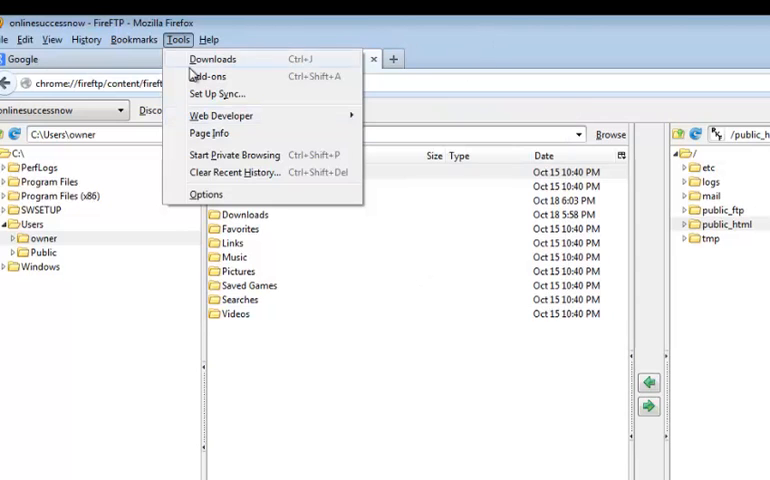
# - Check FireFTP 2.0.7 under installed Extensions, then return to Google
pyautogui.click(208, 76)
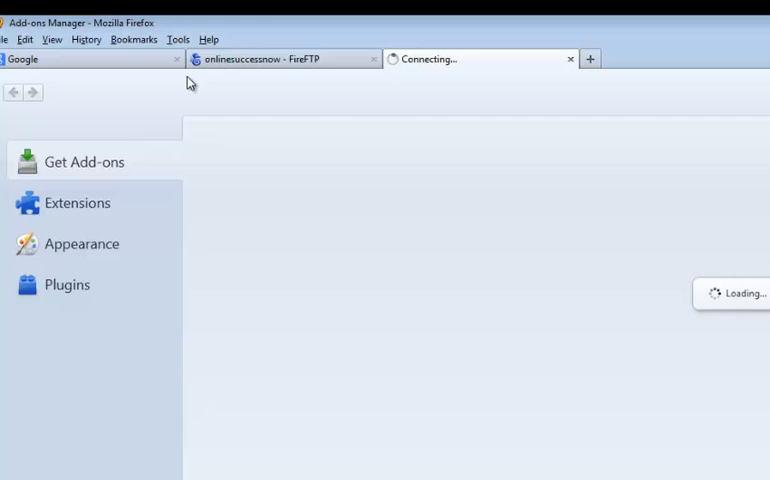
pyautogui.click(76, 202)
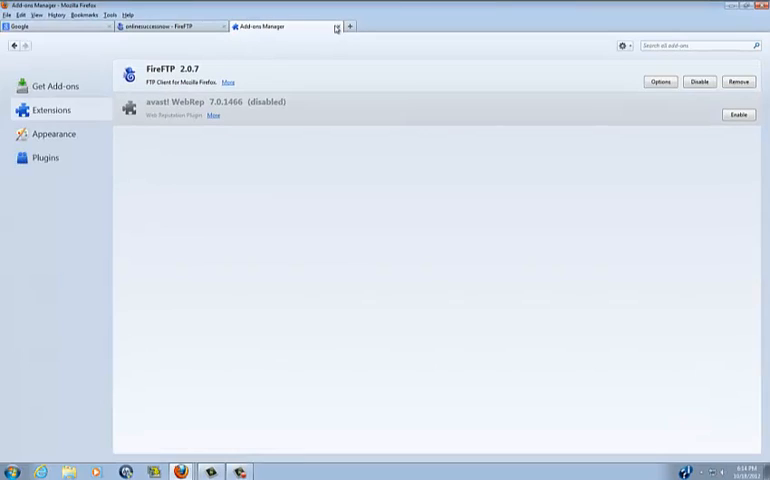
pyautogui.click(170, 28)
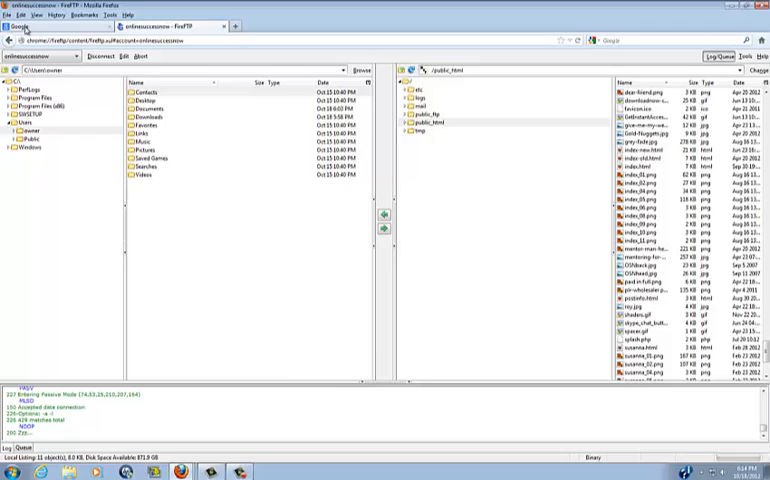
pyautogui.click(44, 26)
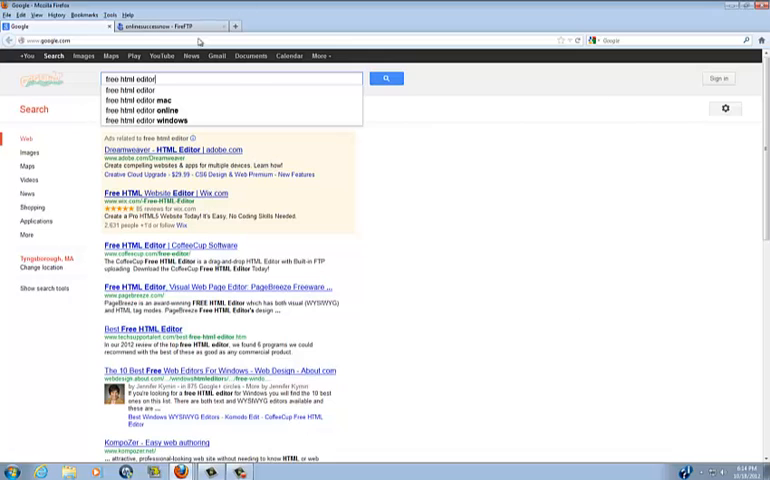
# - Search Google for 'free html editor online'
pyautogui.click(386, 78)
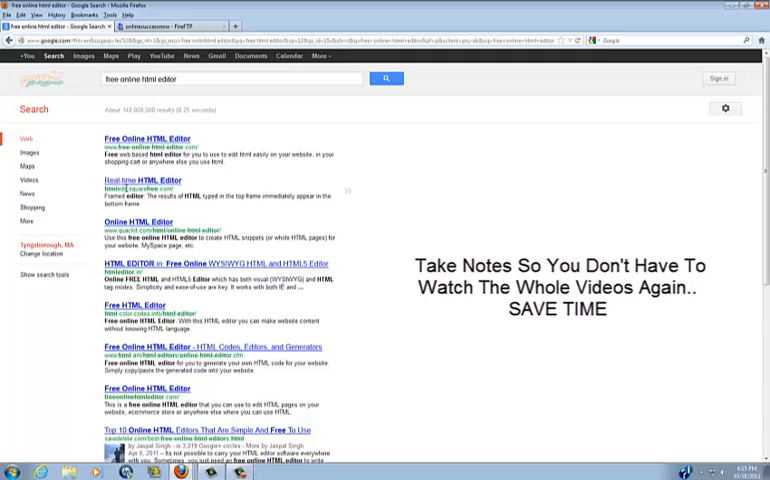
pyautogui.moveTo(140, 188)
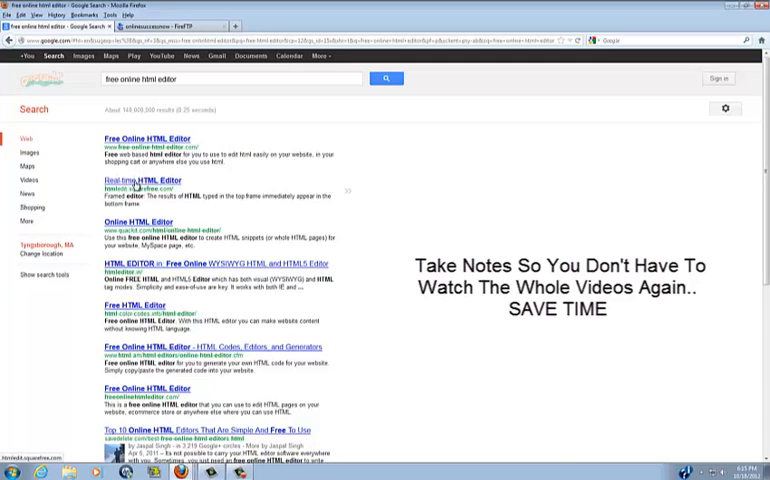
# - Replace the editor's sample markup with <HTML>, <BODY> and </BODY> tags
pyautogui.click(134, 180)
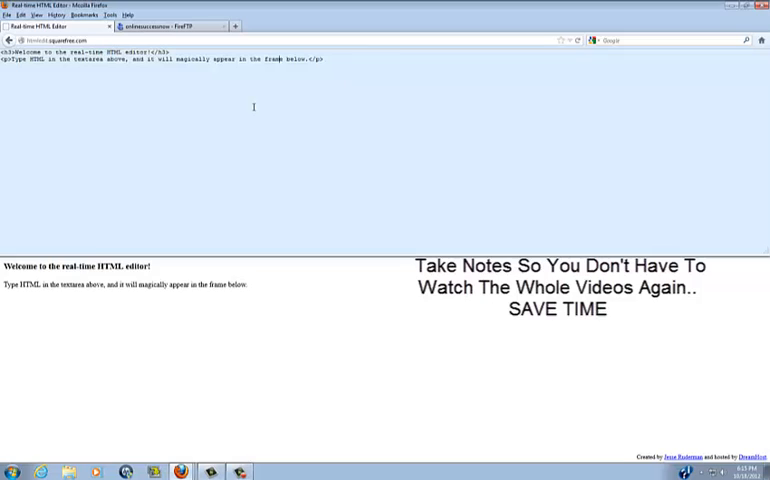
pyautogui.moveTo(198, 220)
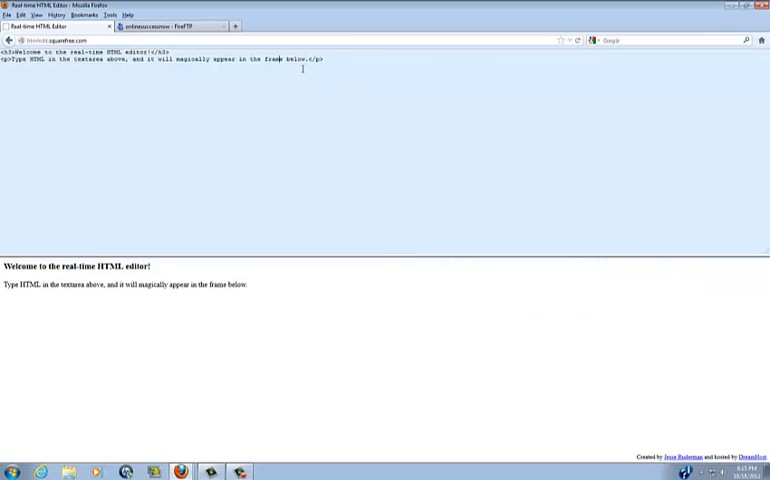
pyautogui.press('ctrl+a')
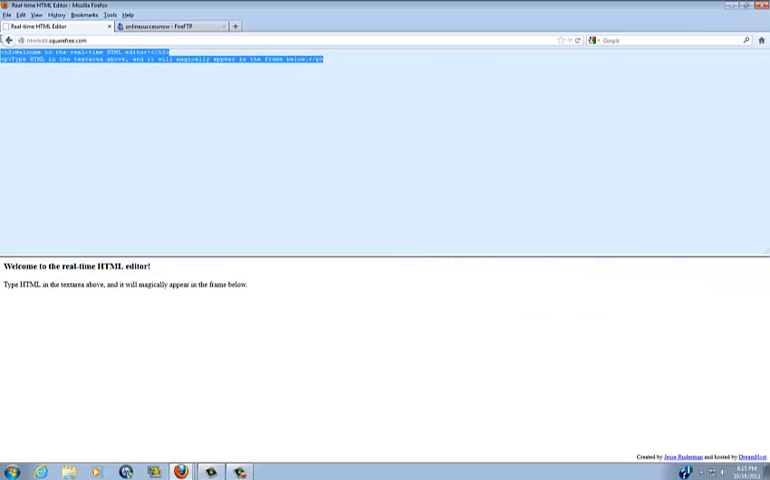
pyautogui.write('<HTM')
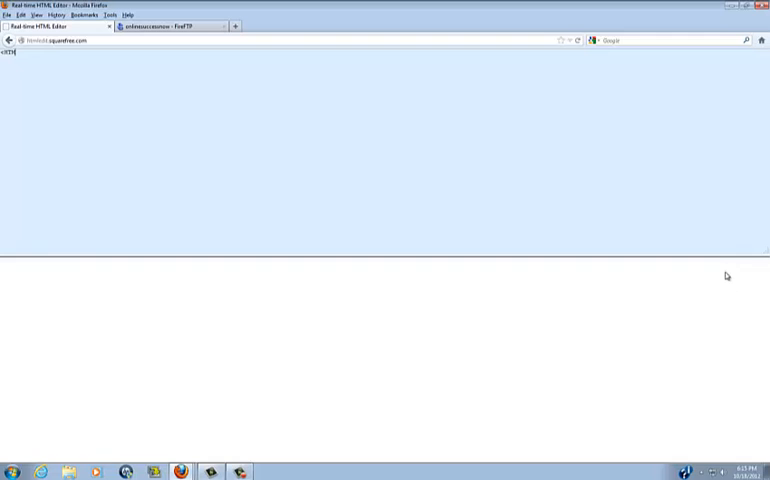
pyautogui.write('>')
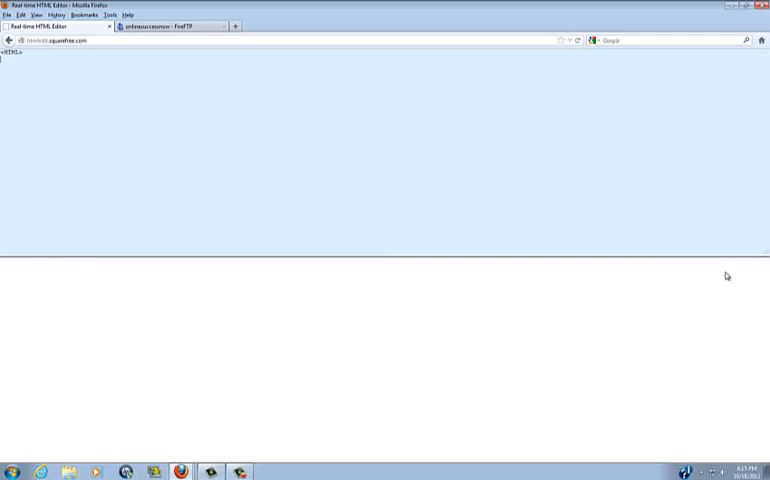
pyautogui.write('<BO')
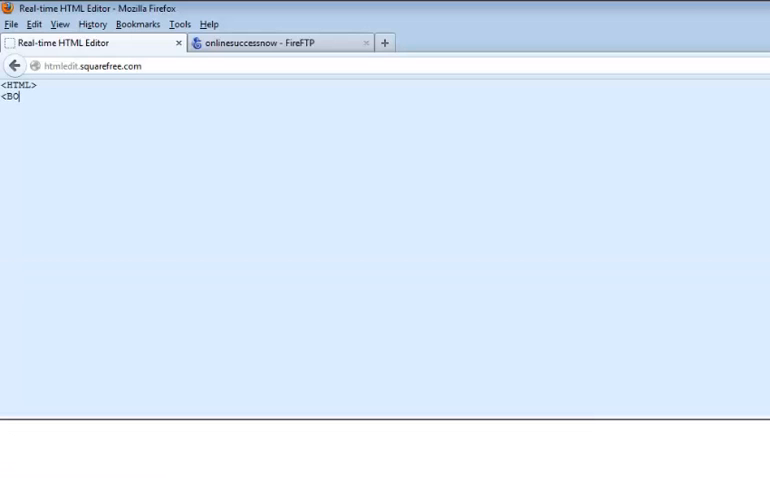
pyautogui.write('DY>')
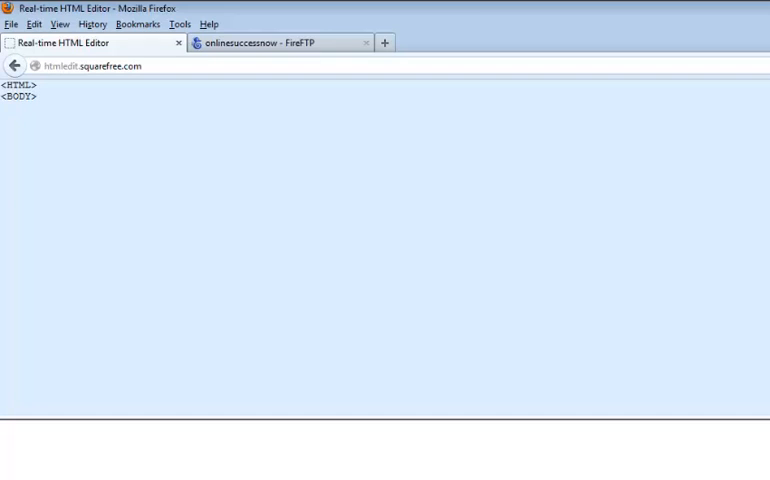
pyautogui.write('<')
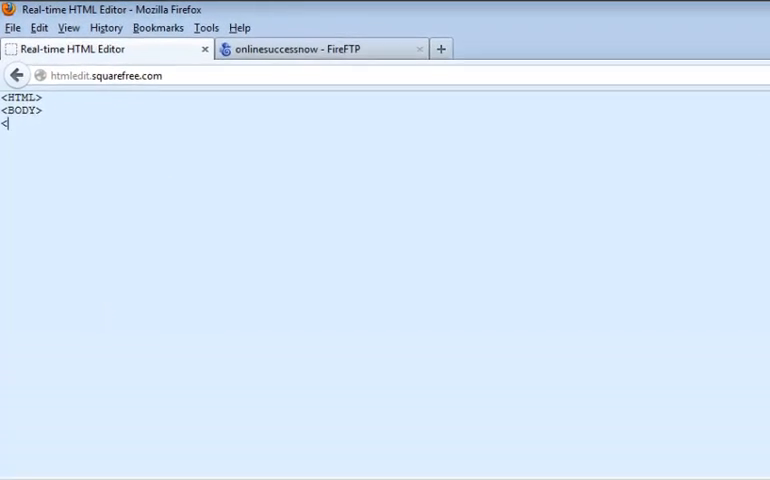
pyautogui.write('</B')
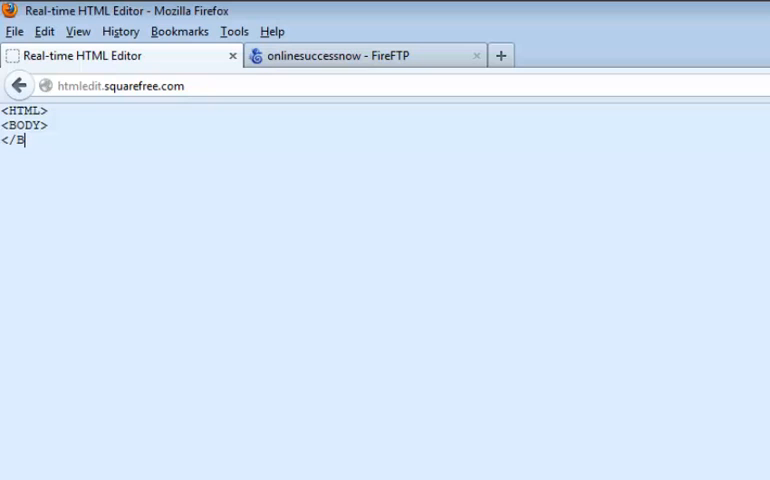
pyautogui.write('ODY>')
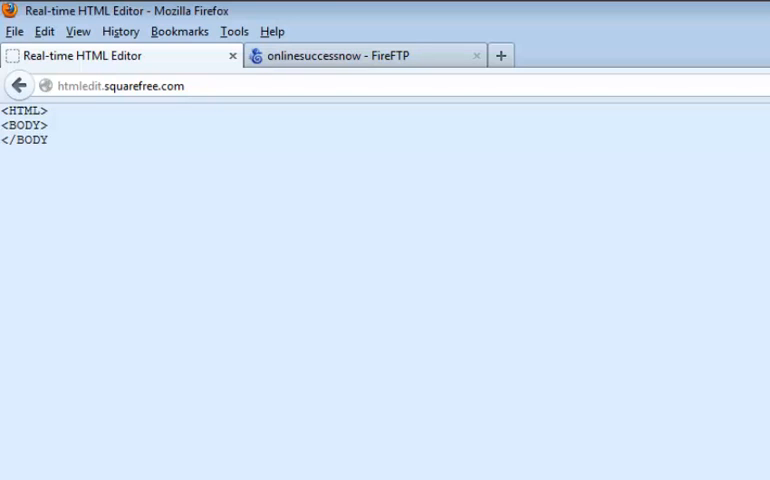
# - Start the closing </HTML> tag on a new line after </BODY>
pyautogui.click(52, 140)
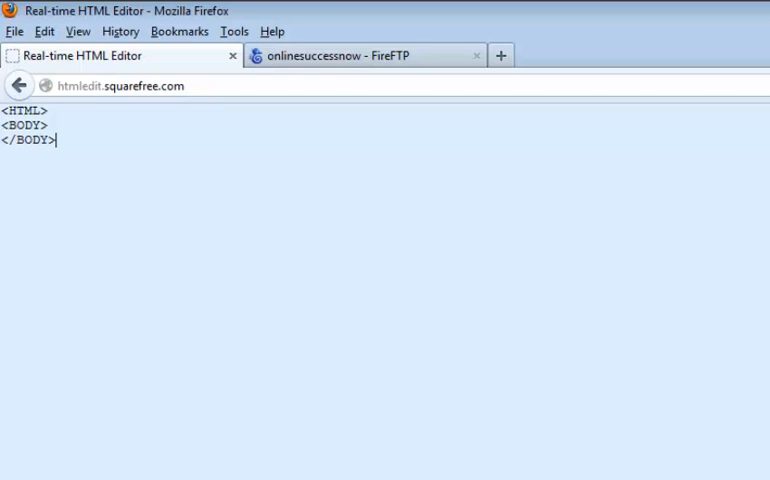
pyautogui.press('Return')
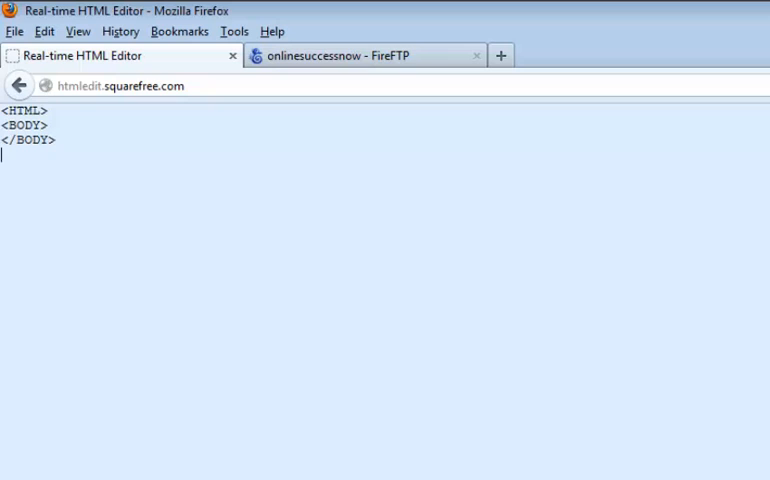
pyautogui.write('</HTML')
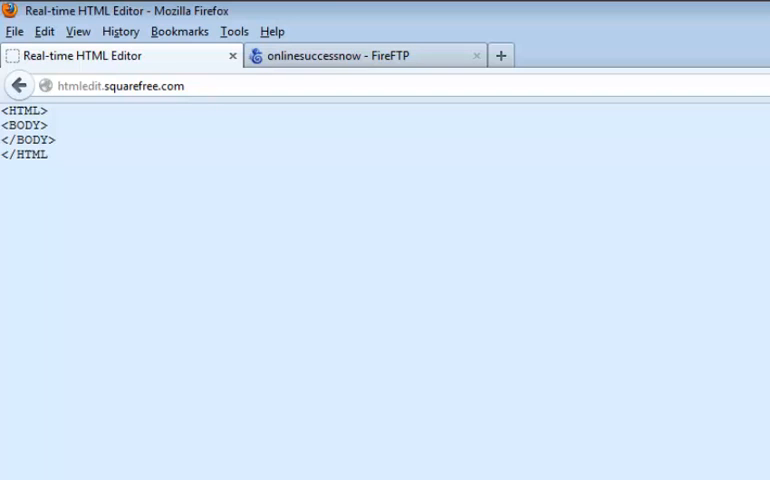
pyautogui.moveTo(124, 22)
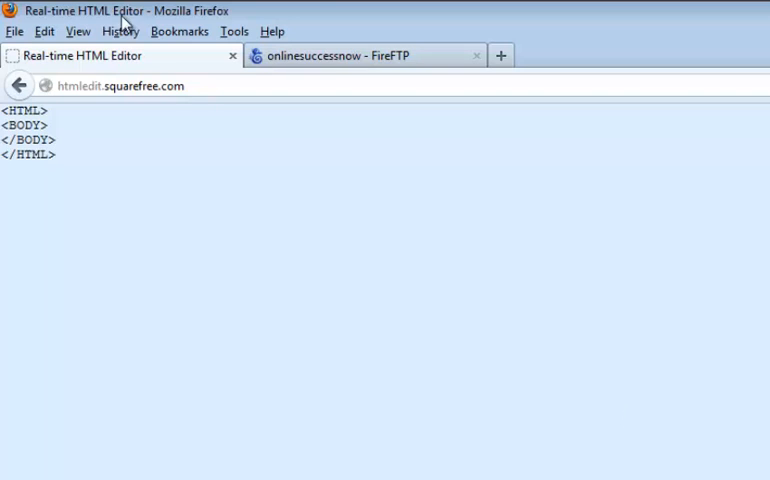
pyautogui.moveTo(192, 164)
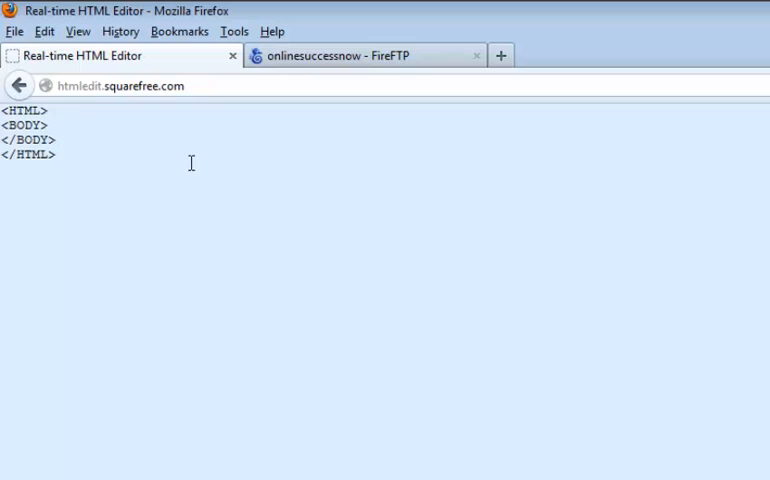
# - Add a new line after BODY reading <CENTER>This Is My Home Page</CENTER>
pyautogui.press('Return')
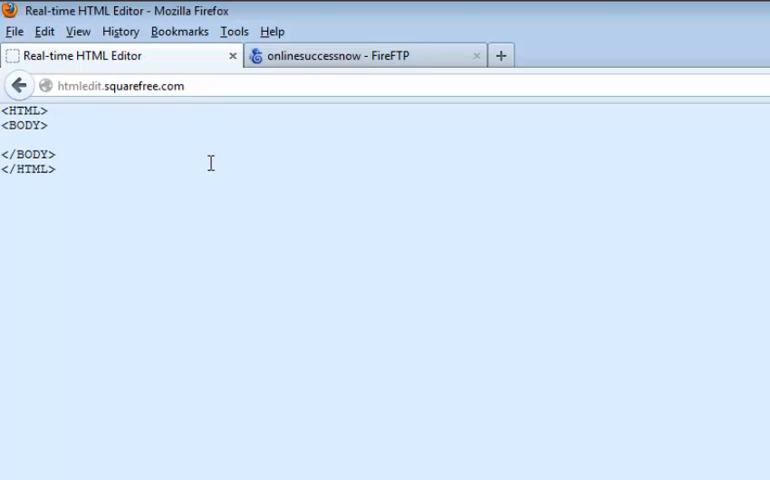
pyautogui.write('<')
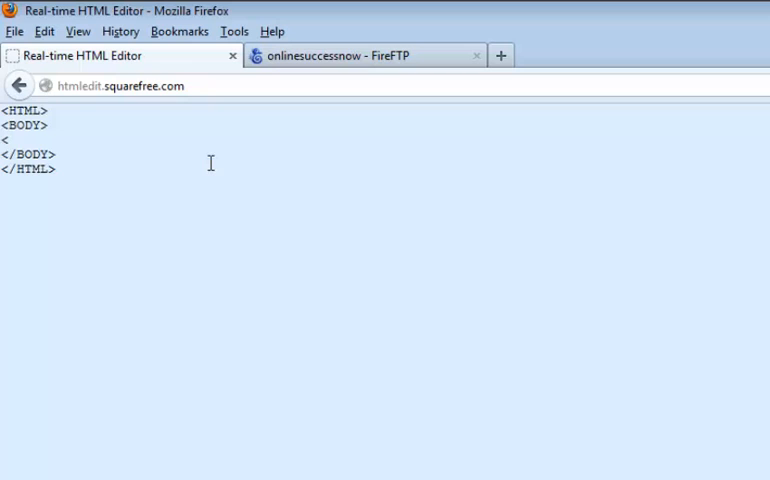
pyautogui.write('CENTER>')
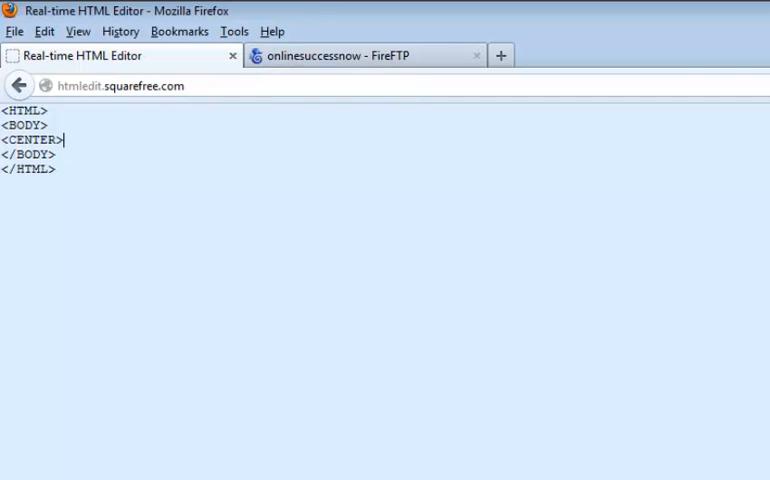
pyautogui.moveTo(328, 160)
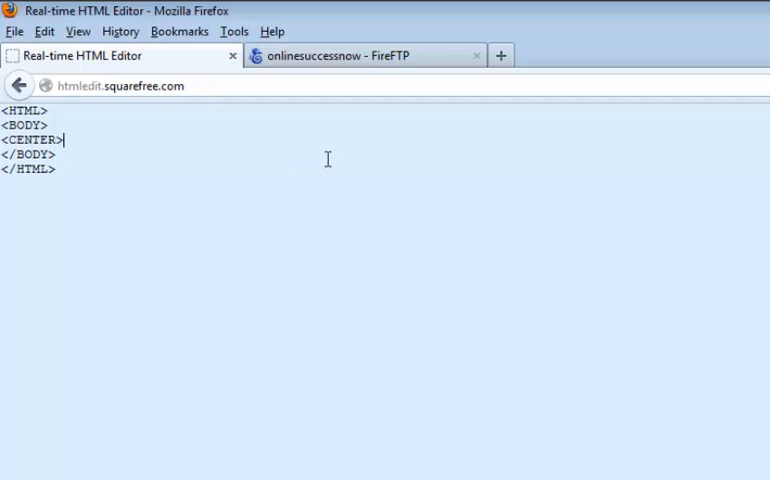
pyautogui.write('T')
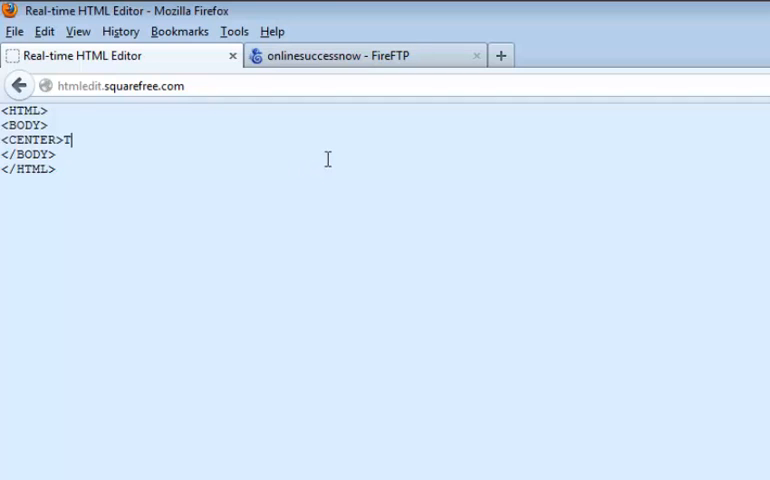
pyautogui.write('his Is My Home Page')
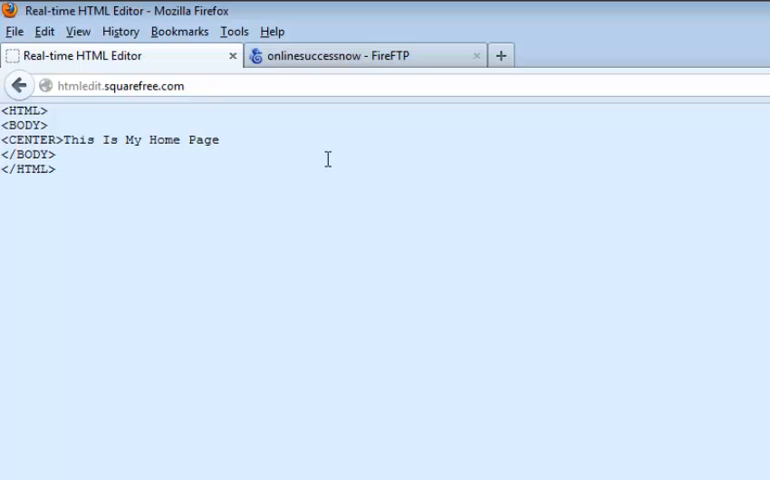
pyautogui.write('<')
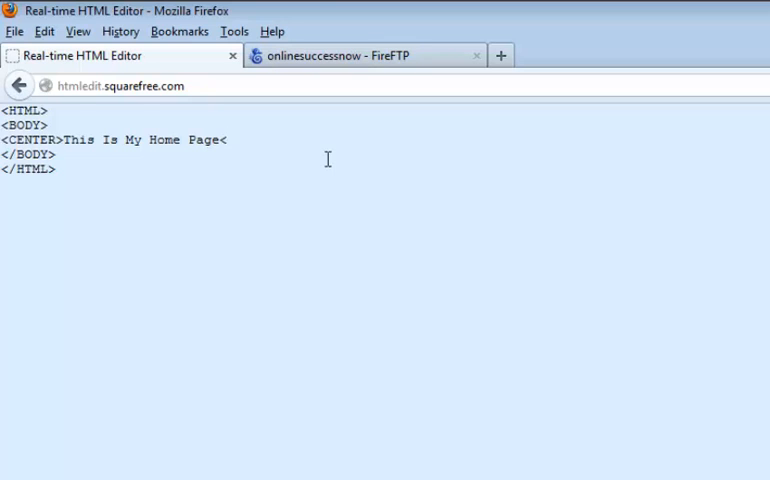
pyautogui.write('/CE')
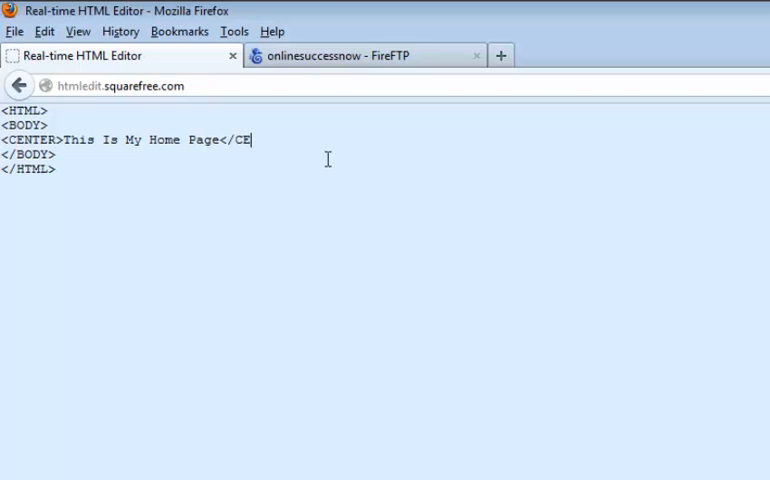
pyautogui.write('NTER>')
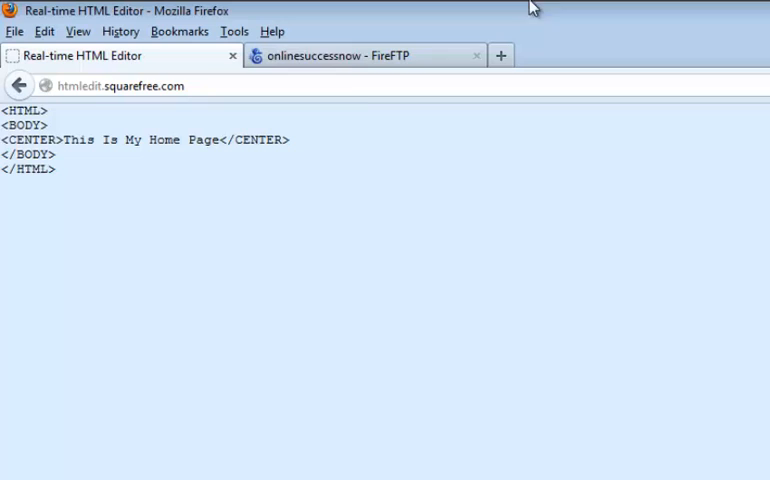
pyautogui.click(288, 140)
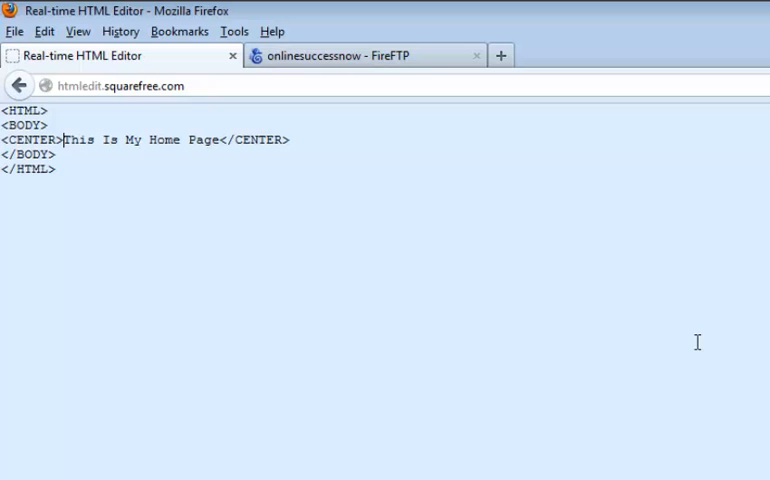
pyautogui.moveTo(124, 152)
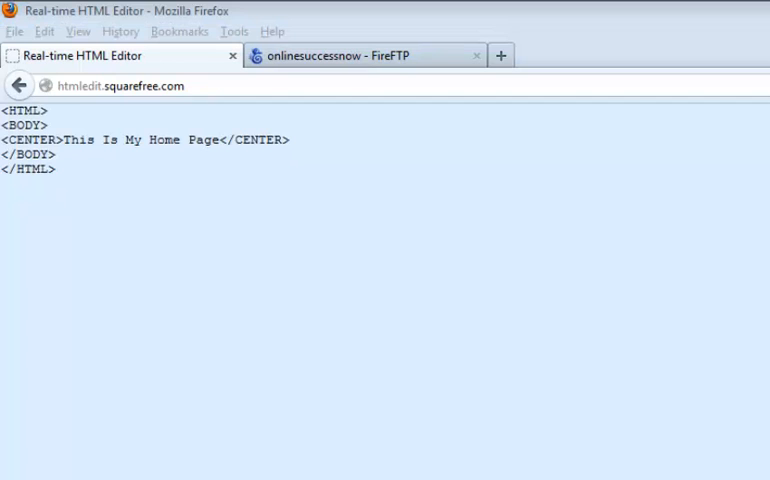
# - Reach the Accessories group under All Programs to get to Notepad's shortcut
pyautogui.click(20, 464)
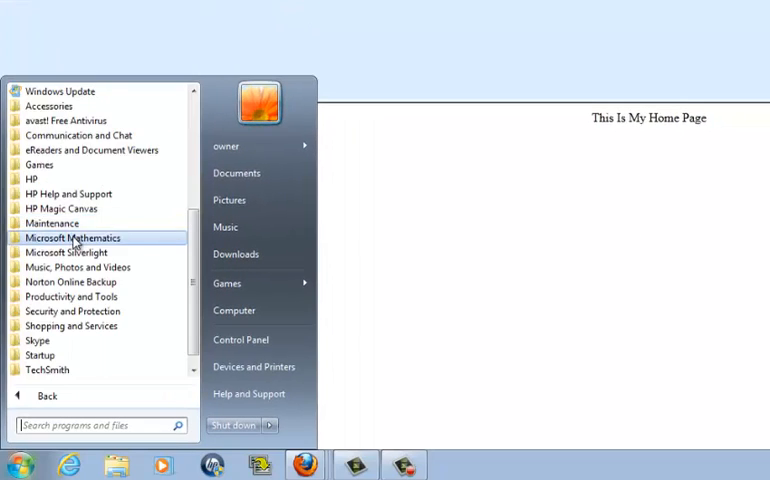
pyautogui.scroll(3)
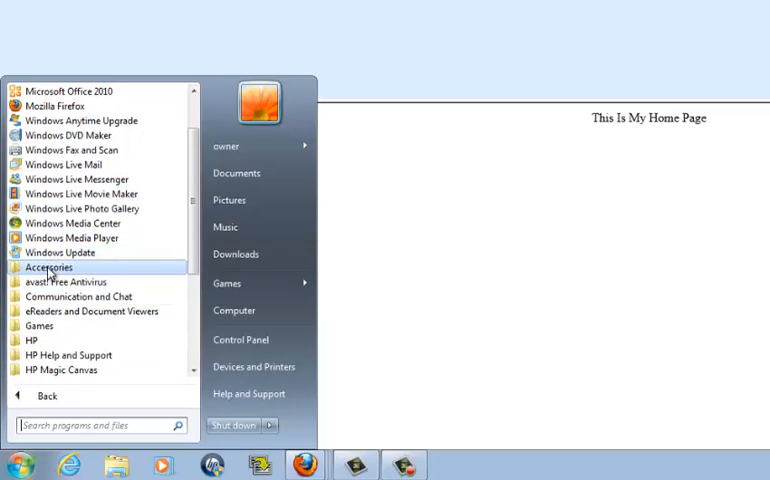
pyautogui.click(50, 268)
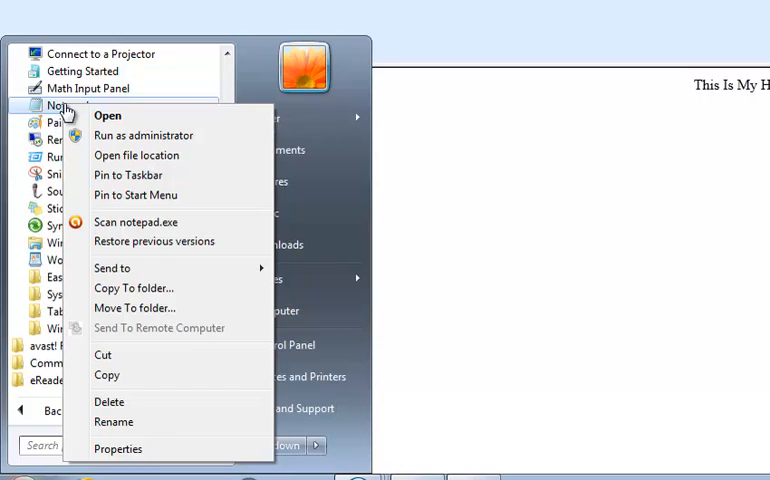
pyautogui.moveTo(176, 114)
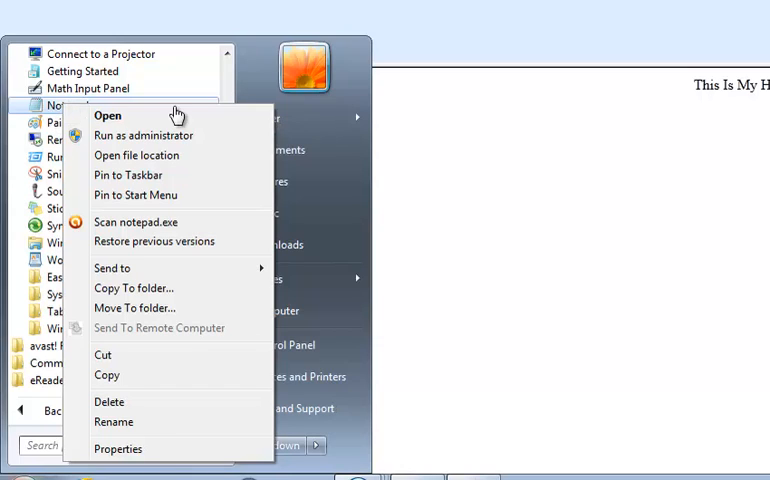
pyautogui.moveTo(136, 196)
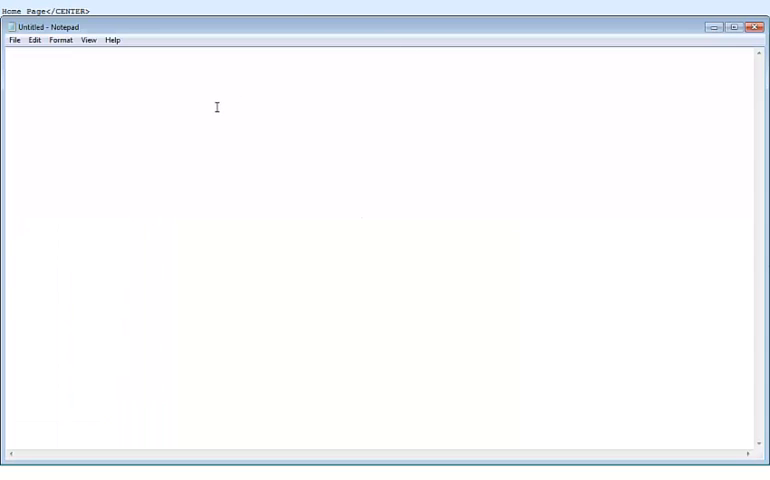
pyautogui.moveTo(220, 120)
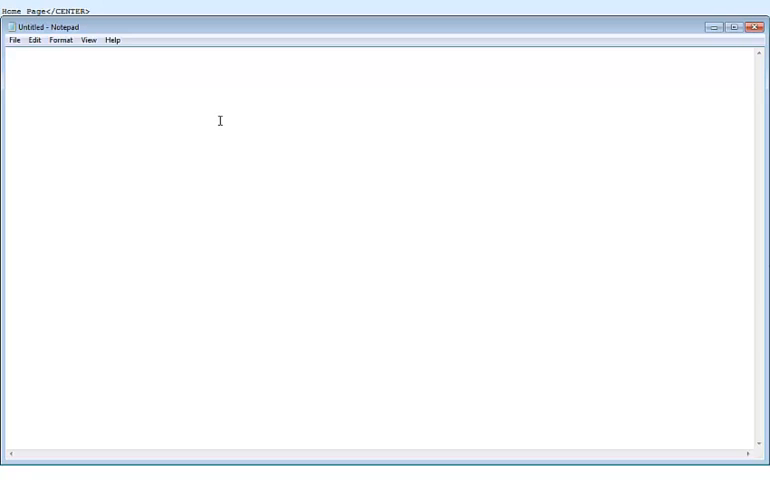
pyautogui.moveTo(232, 140)
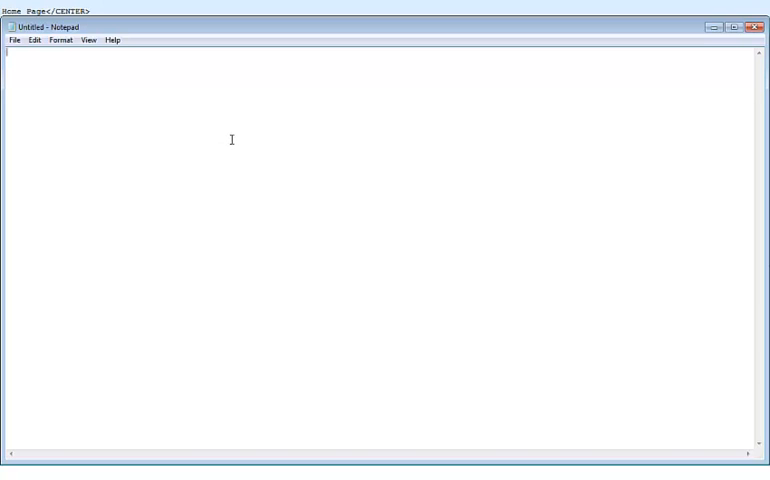
pyautogui.moveTo(236, 144)
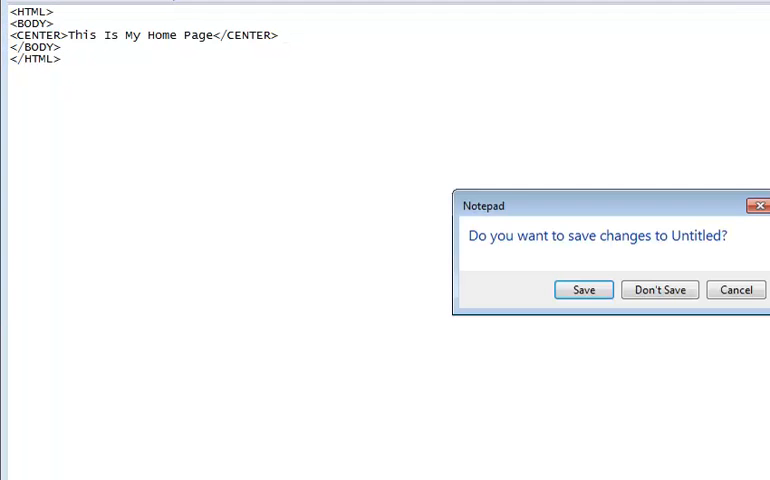
# - Save the markup as mypage.html in the Documents library, then head to File to quit
pyautogui.click(584, 288)
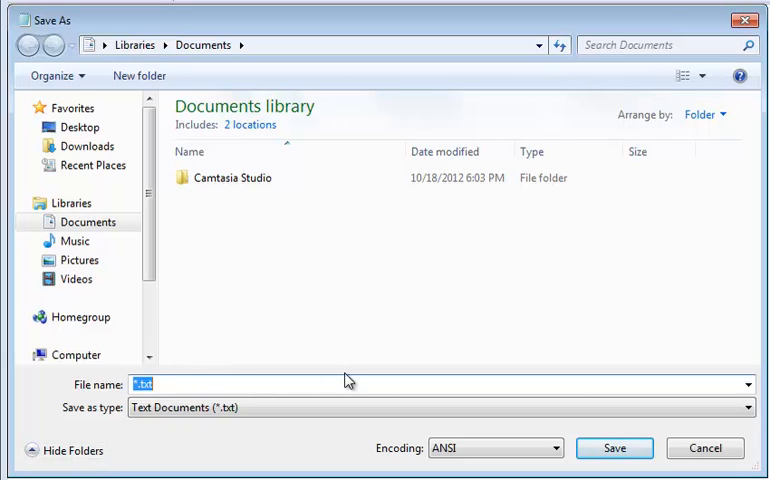
pyautogui.write('myp')
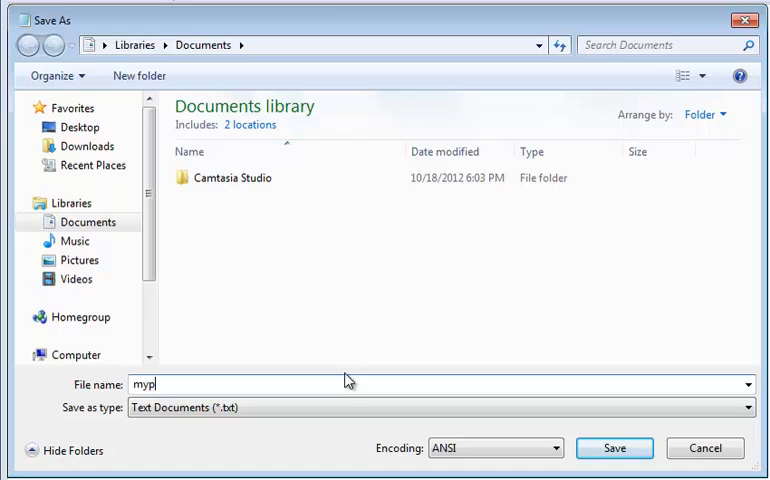
pyautogui.write('age')
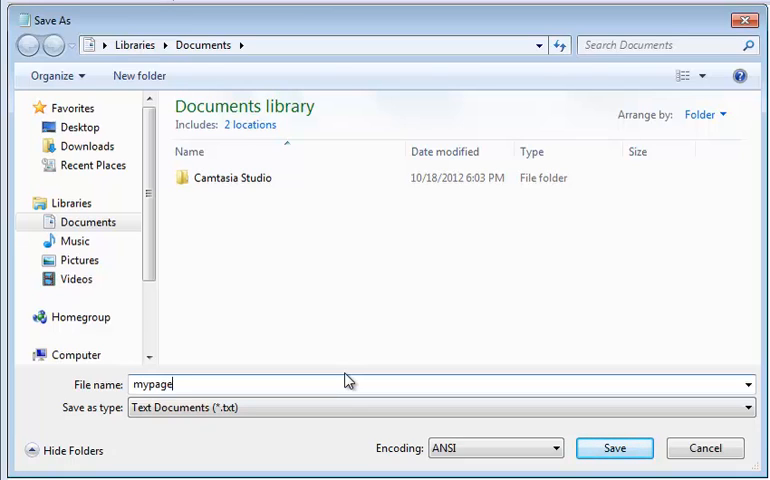
pyautogui.write('.html')
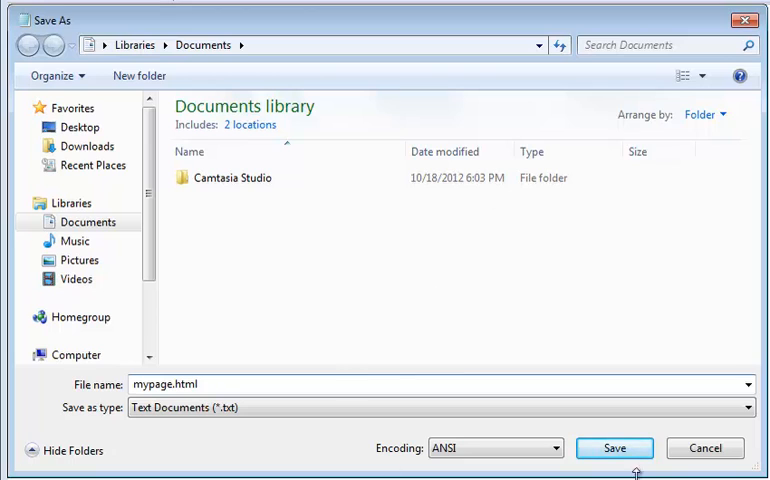
pyautogui.click(614, 448)
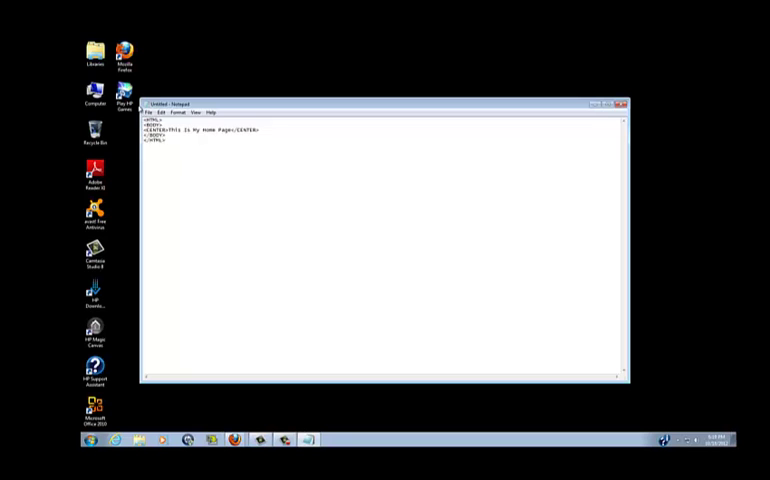
pyautogui.click(150, 112)
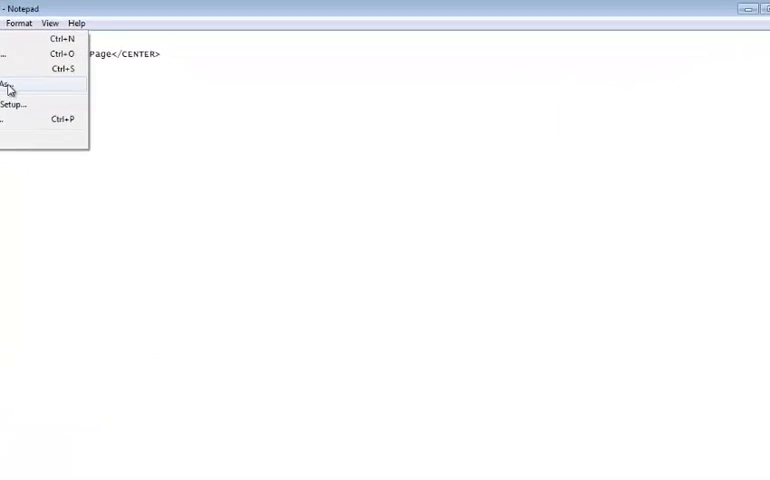
# - Close Notepad and check the Documents library lists mypage as a Firefox HTML document
pyautogui.click(10, 84)
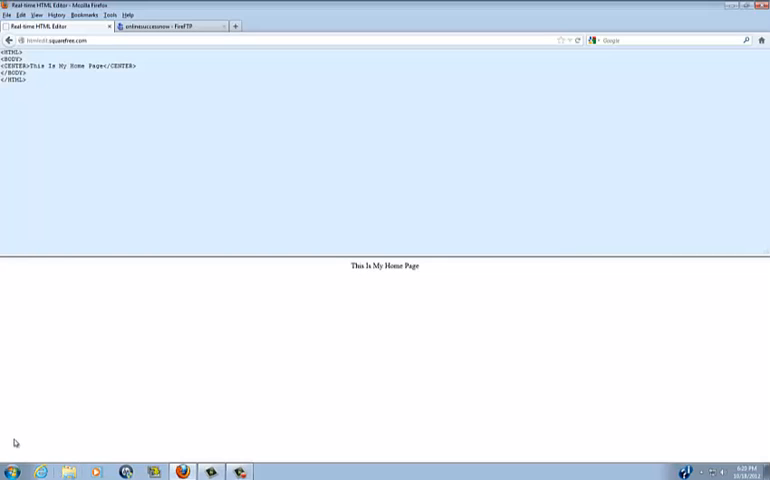
pyautogui.click(8, 472)
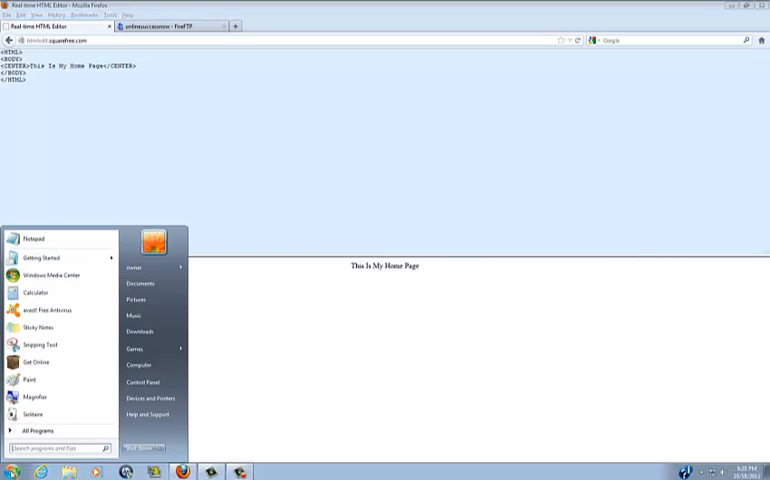
pyautogui.click(138, 366)
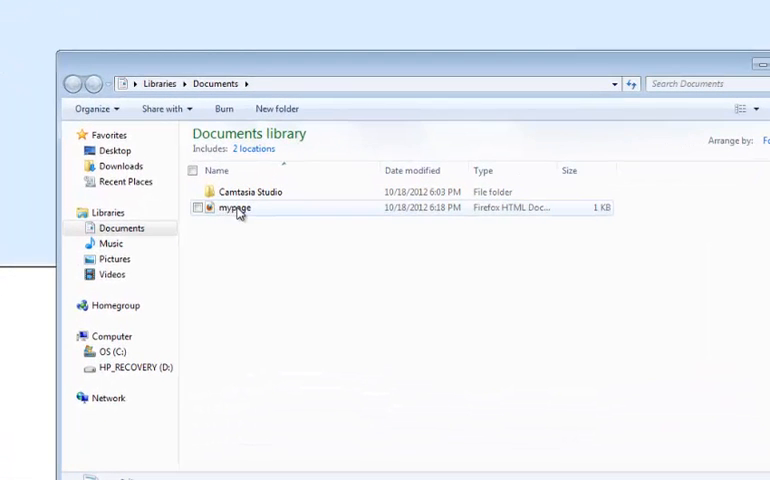
pyautogui.moveTo(230, 210)
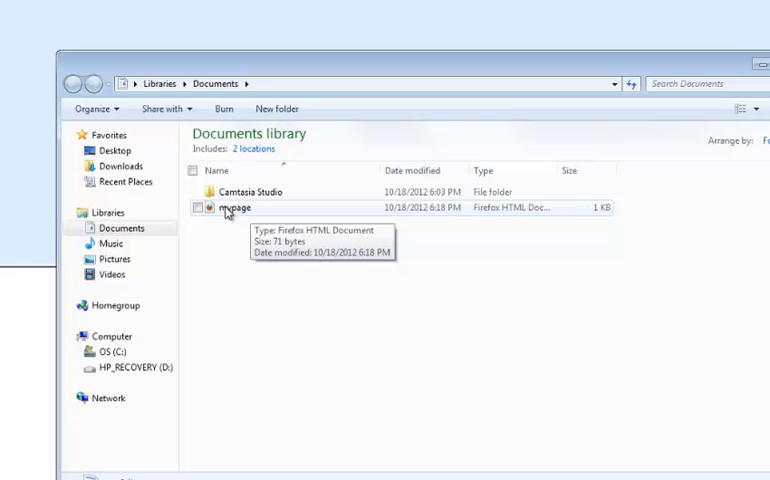
pyautogui.doubleClick(236, 208)
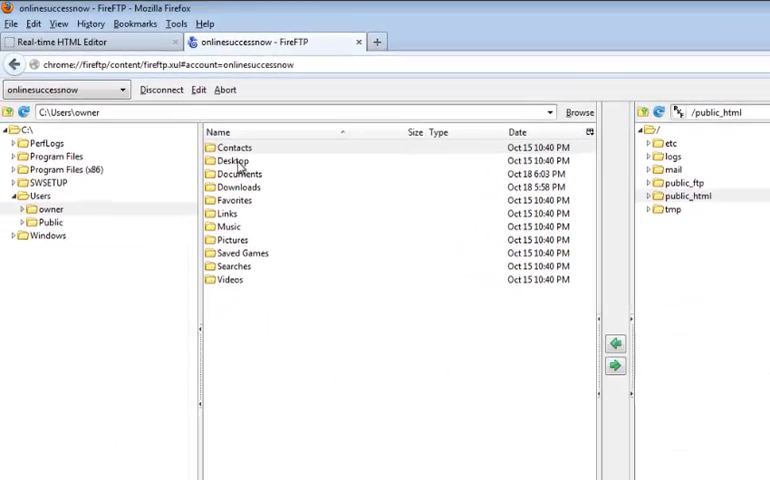
# - Browse the local pane to Documents and upload mypage.html into the remote public_html folder
pyautogui.doubleClick(234, 160)
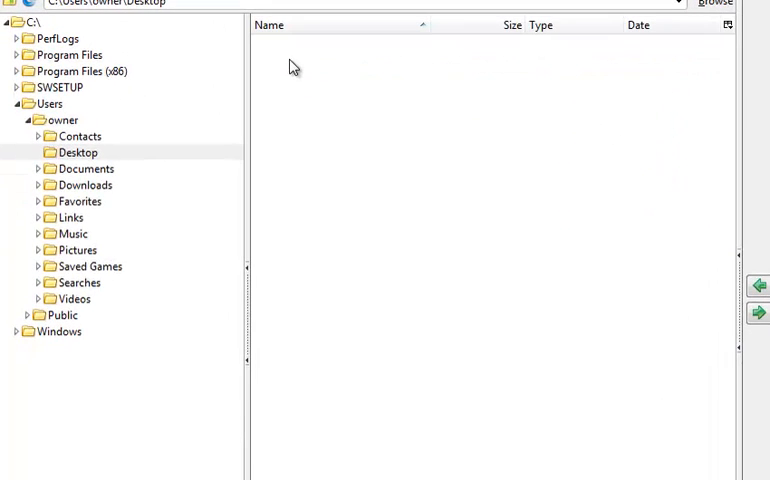
pyautogui.moveTo(92, 176)
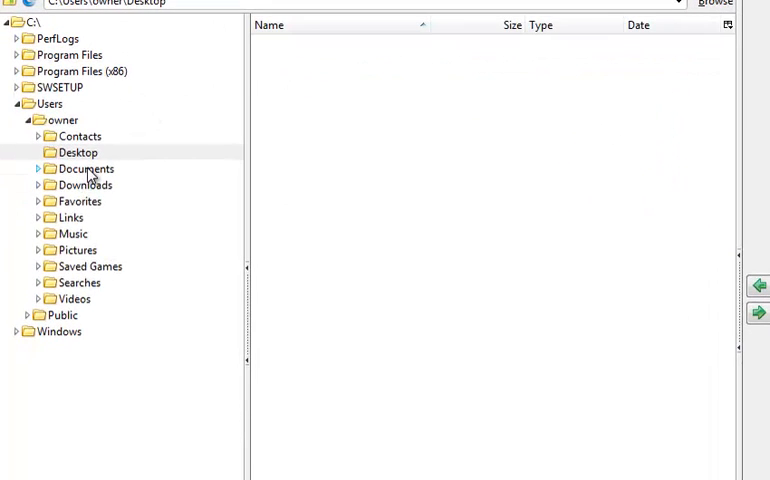
pyautogui.click(84, 168)
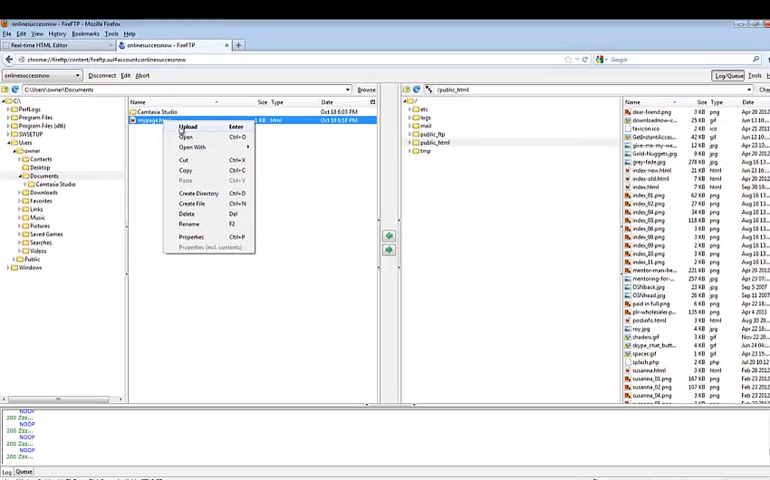
pyautogui.click(188, 126)
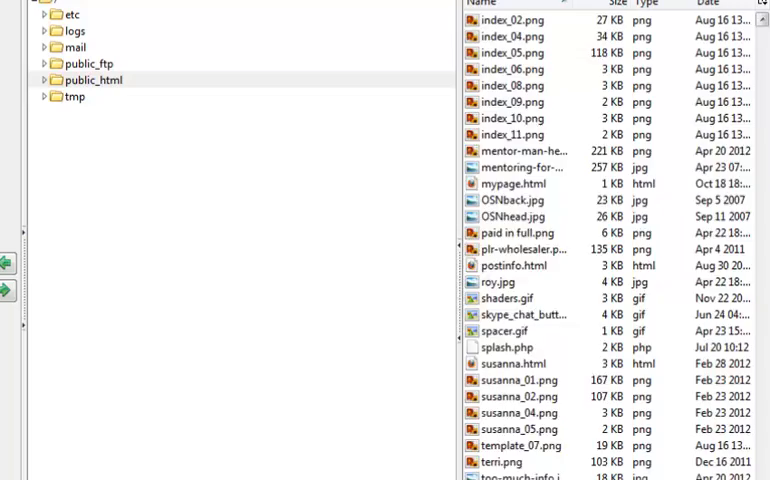
pyautogui.scroll(3)
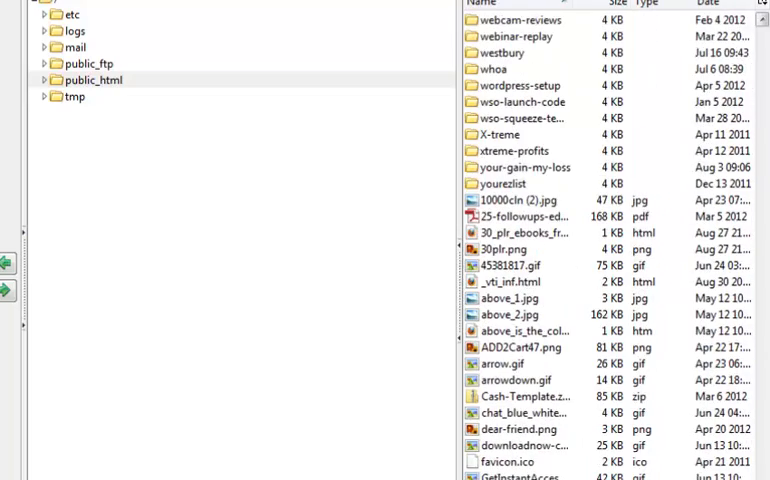
pyautogui.scroll(-3)
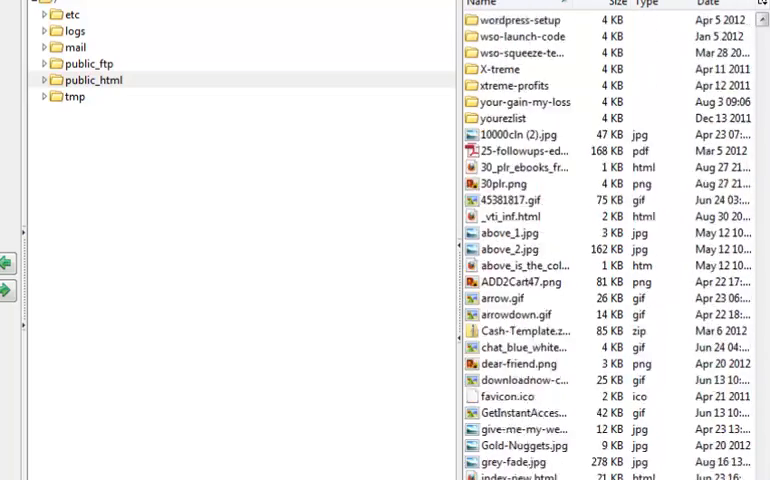
pyautogui.rightClick(510, 324)
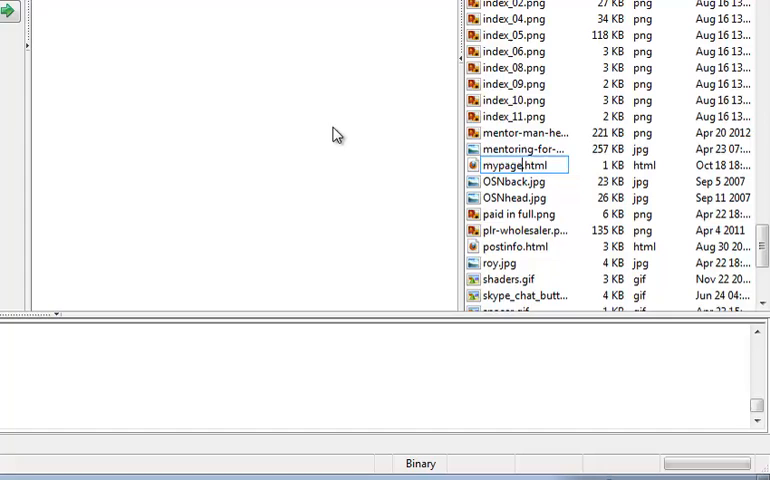
pyautogui.moveTo(148, 96)
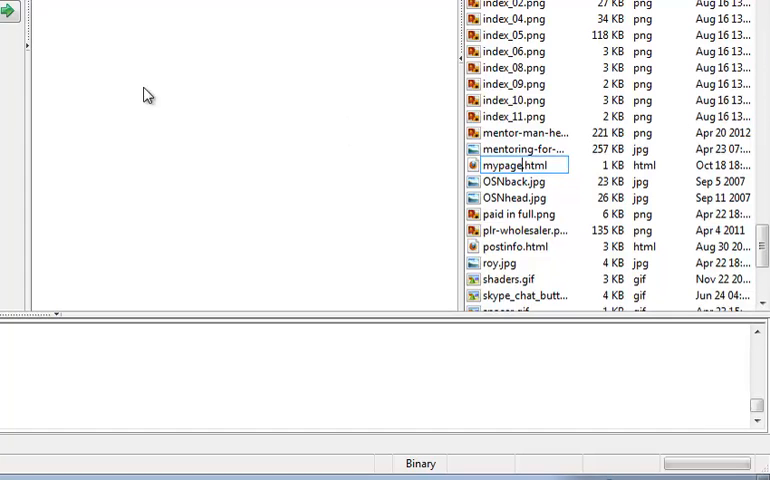
pyautogui.moveTo(584, 162)
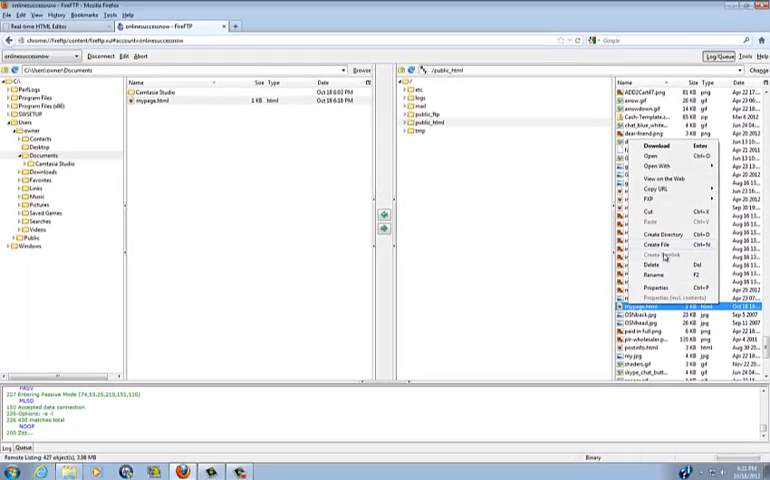
# - Delete mypage.html from public_html, confirm it, and start a Create Directory item there
pyautogui.click(650, 264)
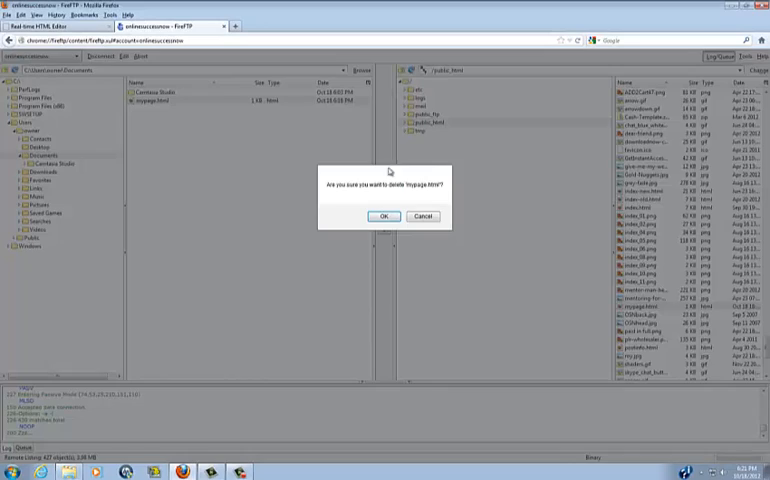
pyautogui.click(382, 216)
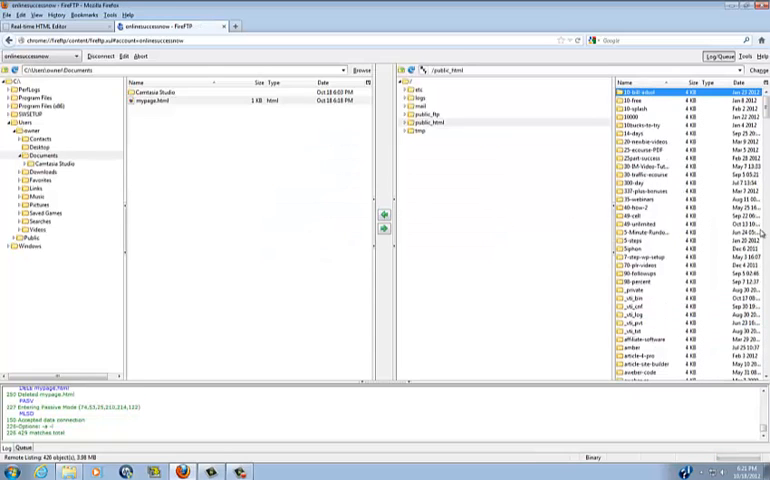
pyautogui.scroll(-3)
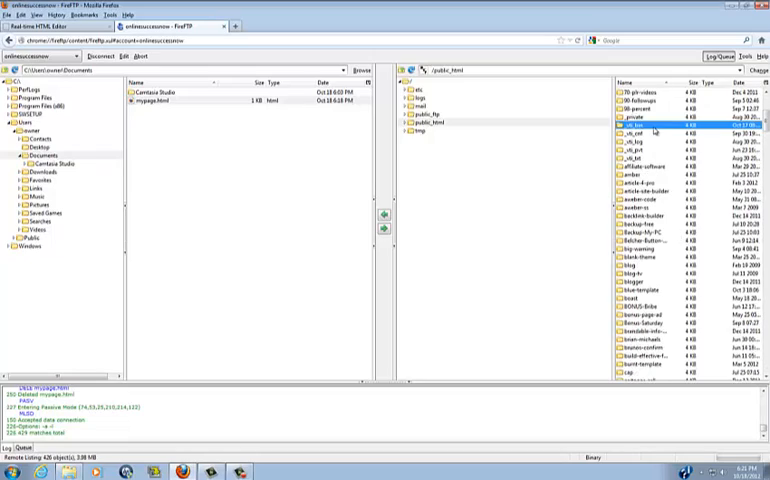
pyautogui.rightClick(640, 104)
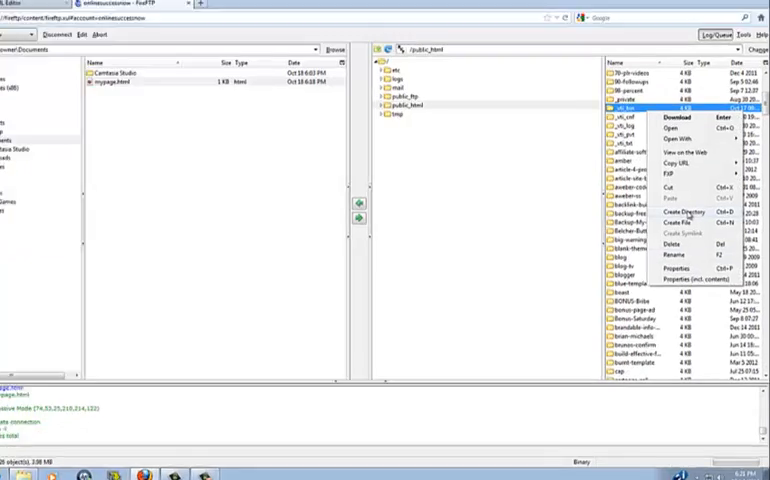
pyautogui.click(684, 212)
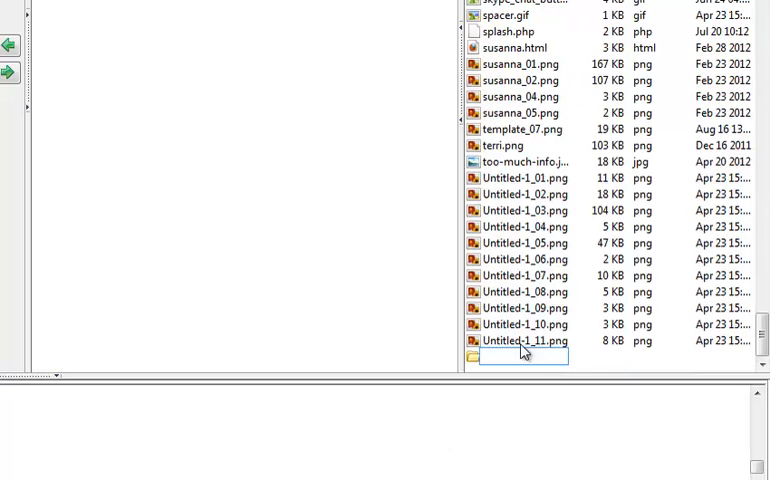
pyautogui.moveTo(600, 210)
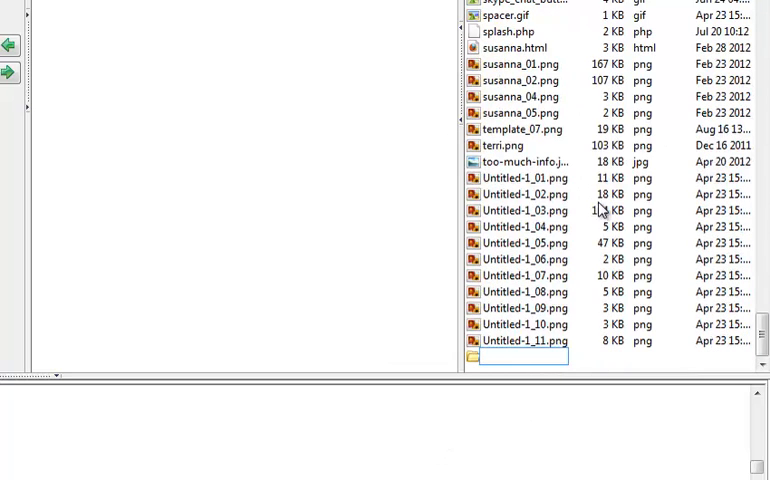